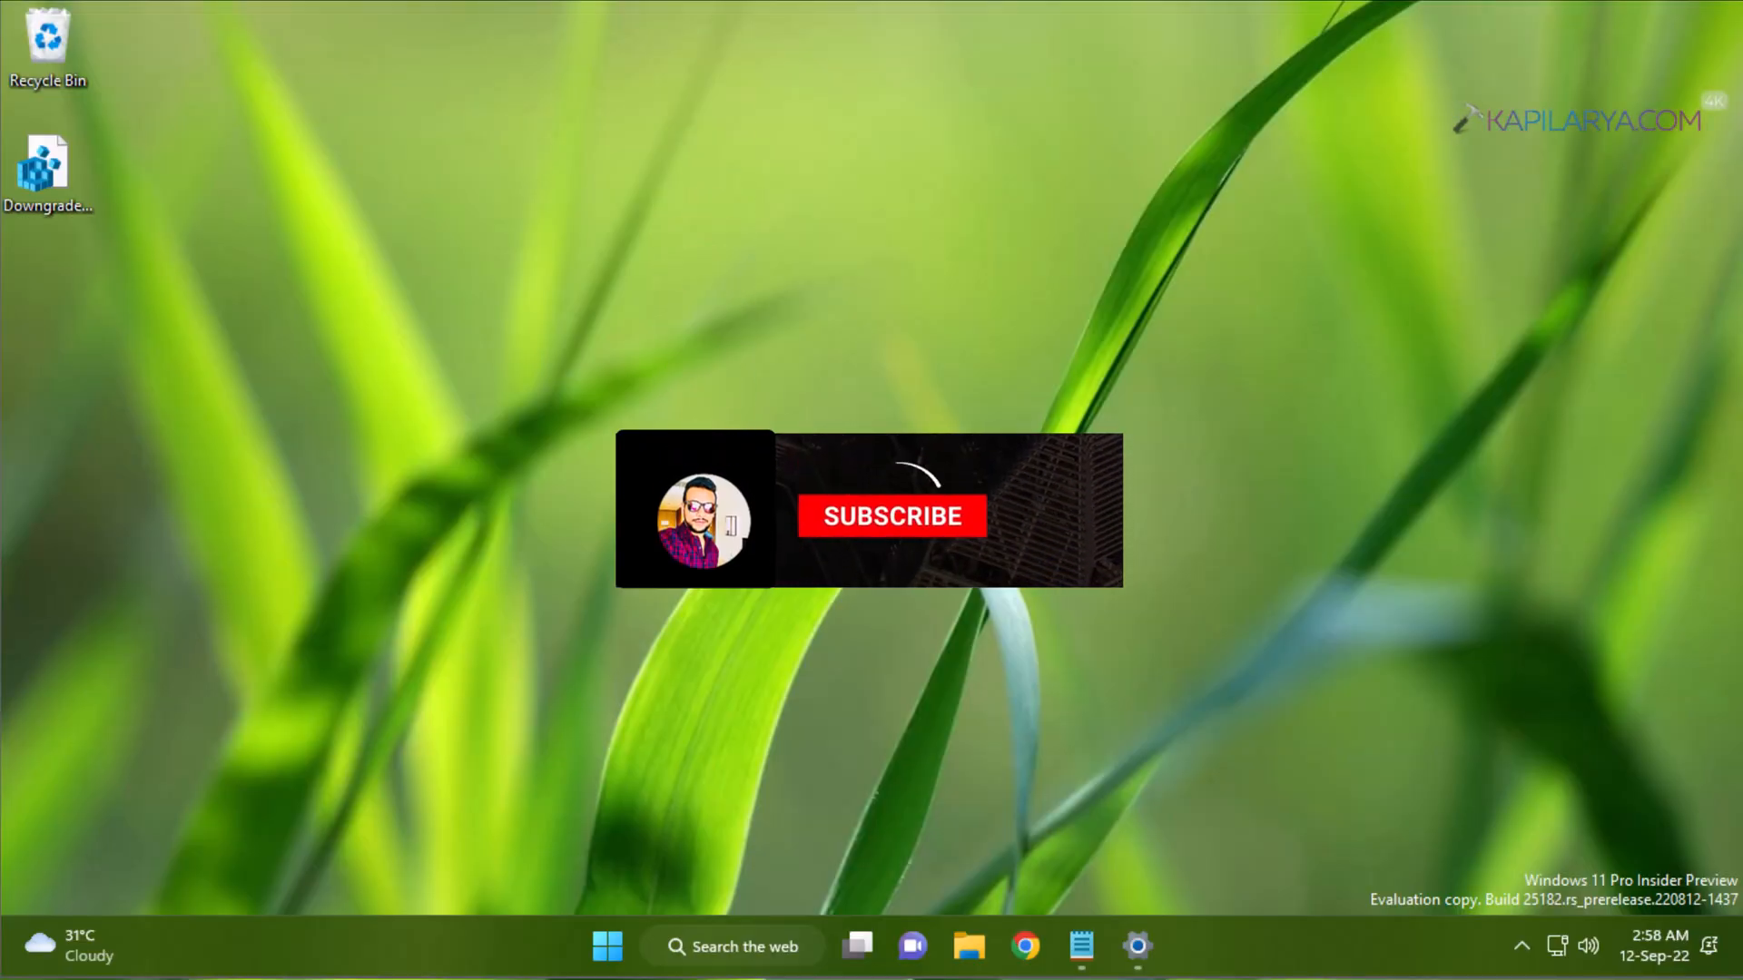
Step: Open the Downgrade-to-Windows-11-Home .reg file in Notepad using Open with
click(890, 515)
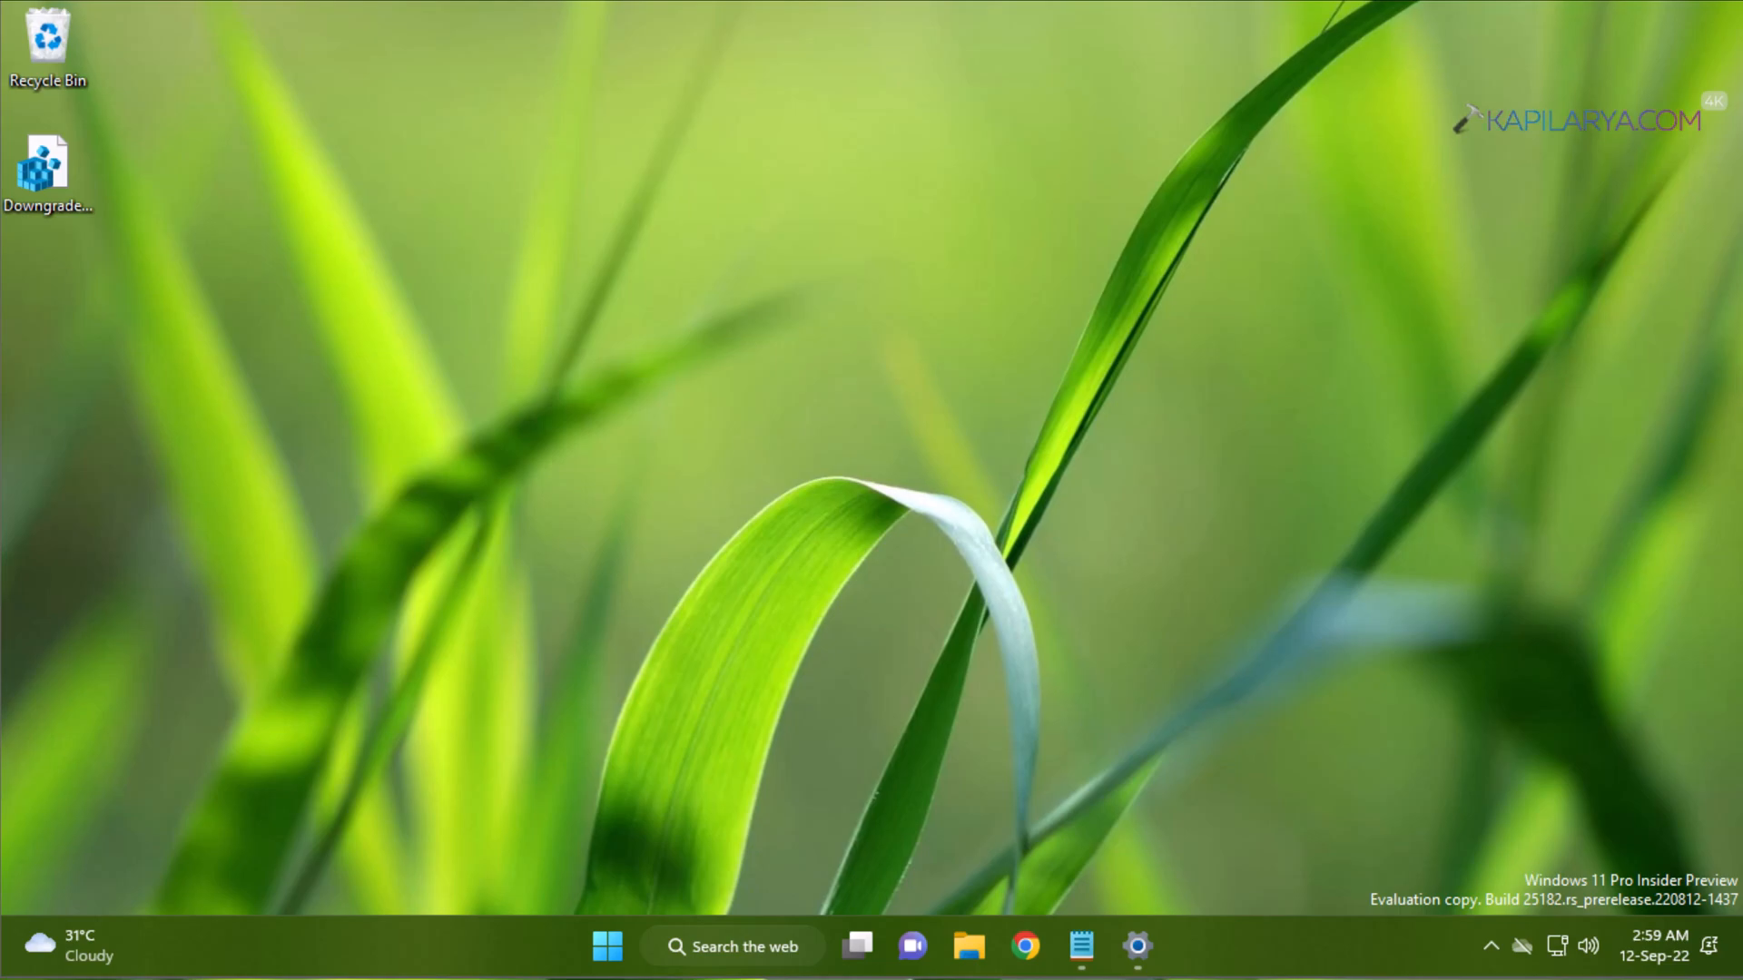
mouse_move(947, 492)
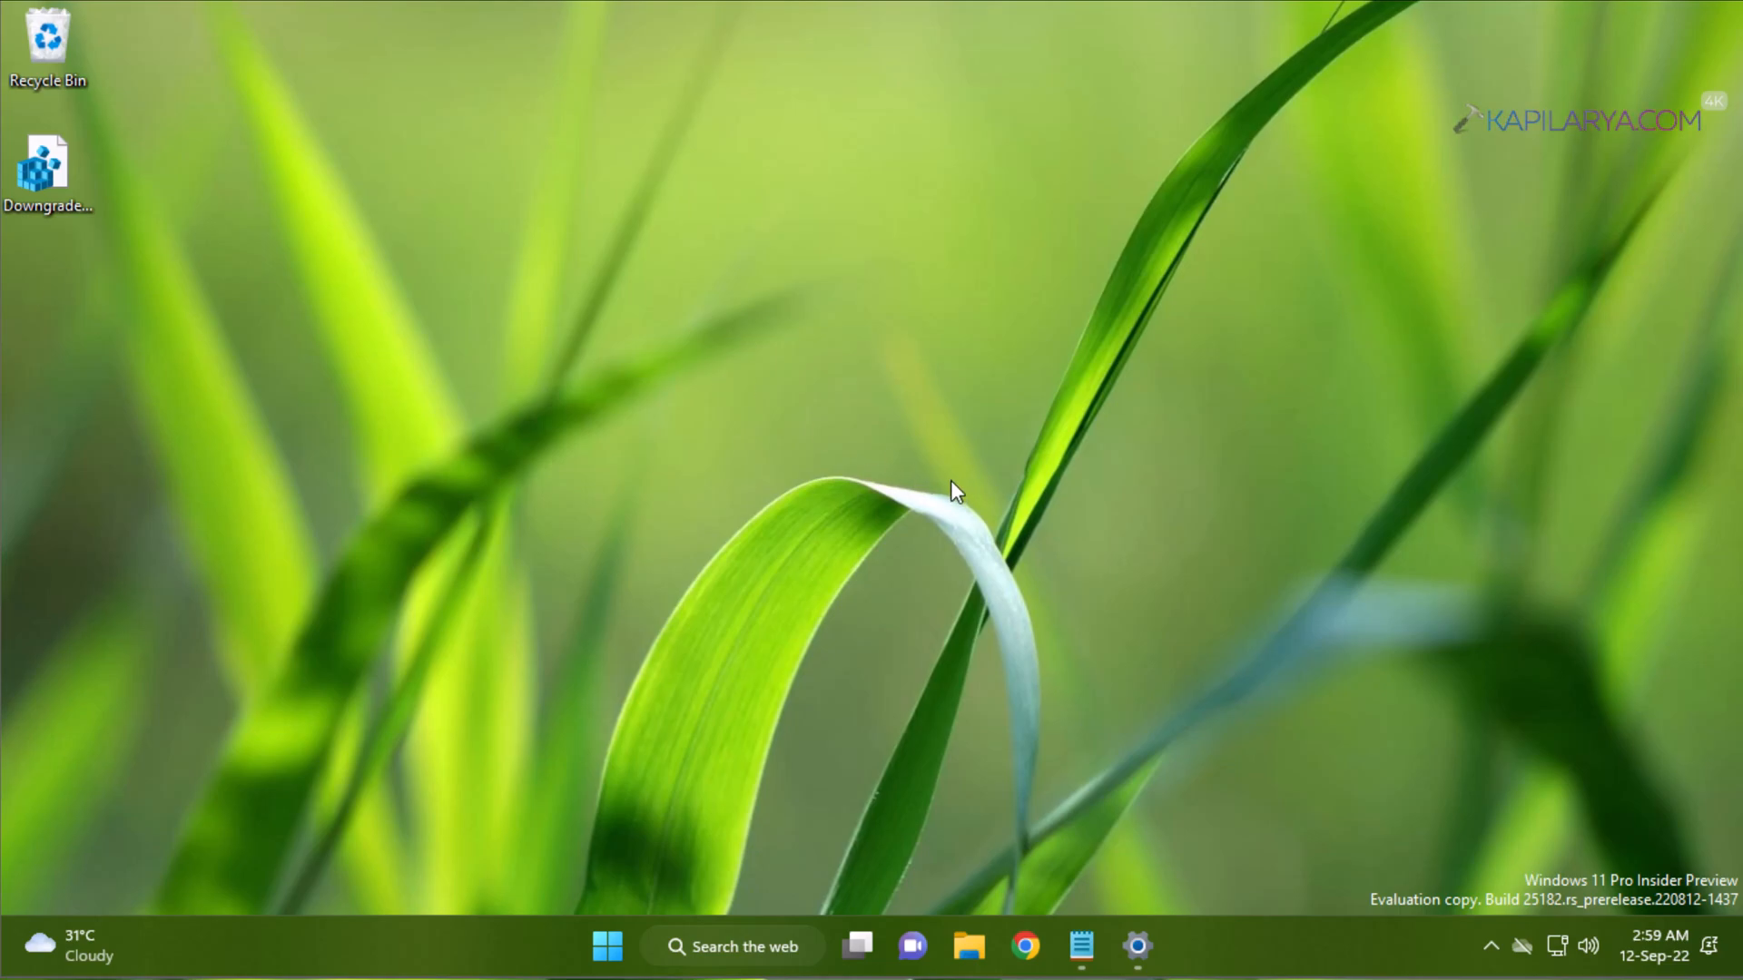
mouse_move(783, 440)
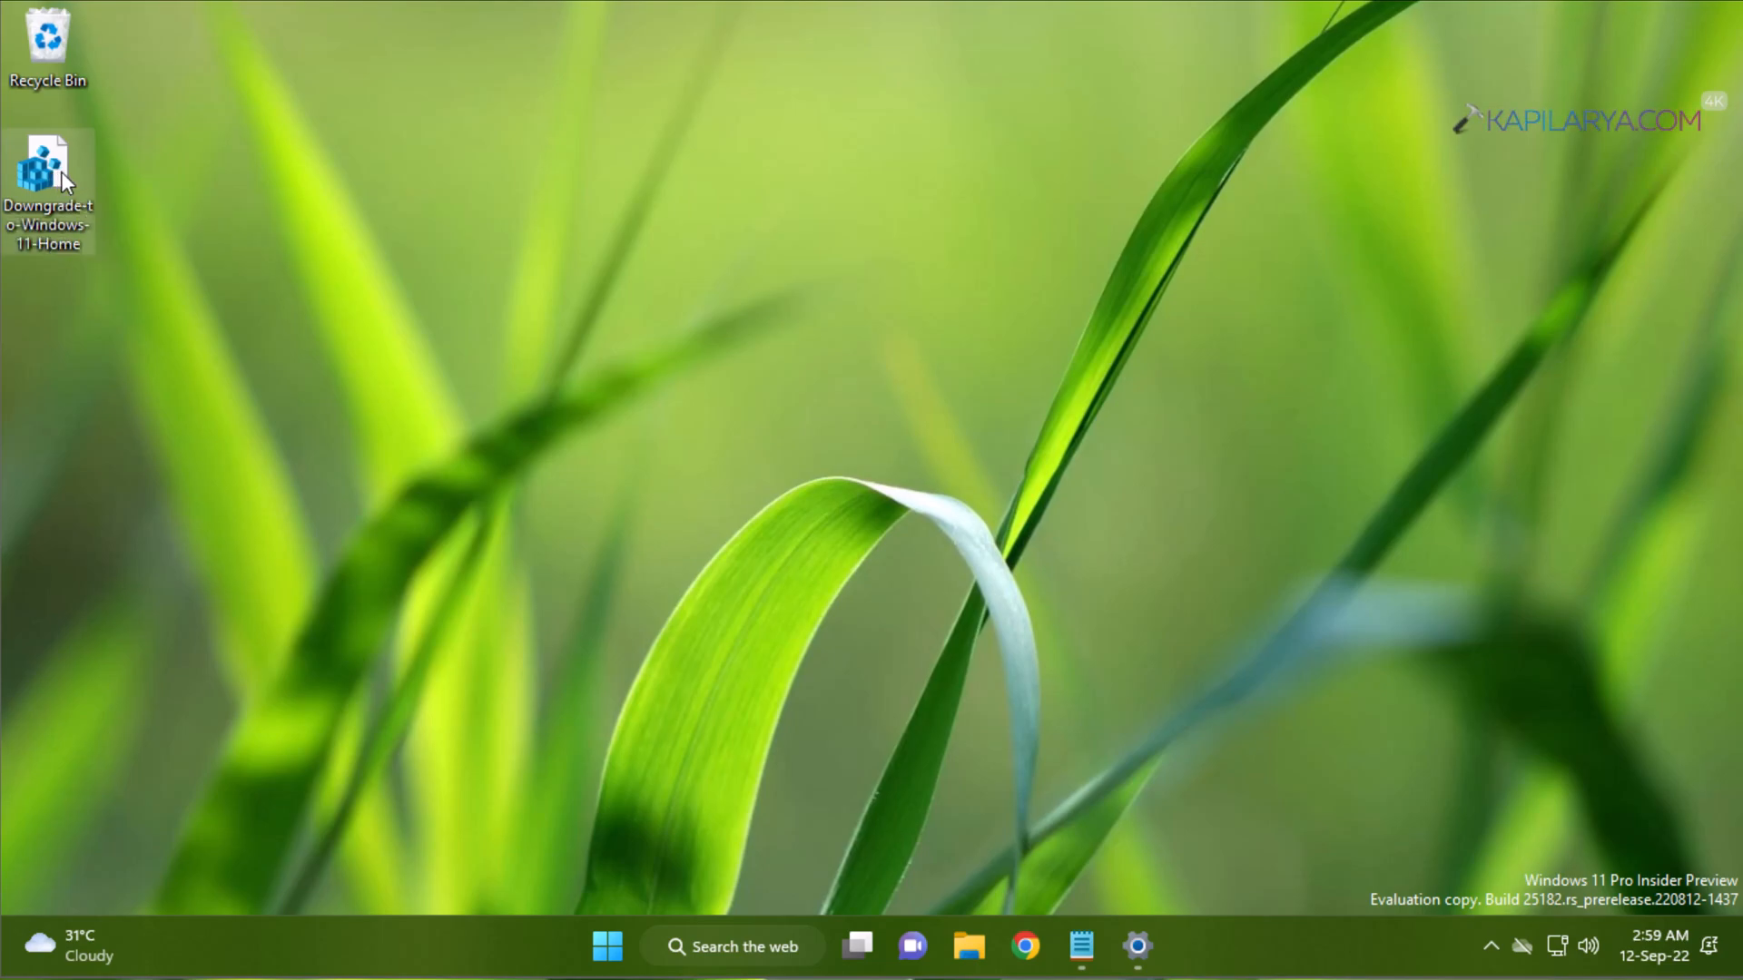
right_click(54, 168)
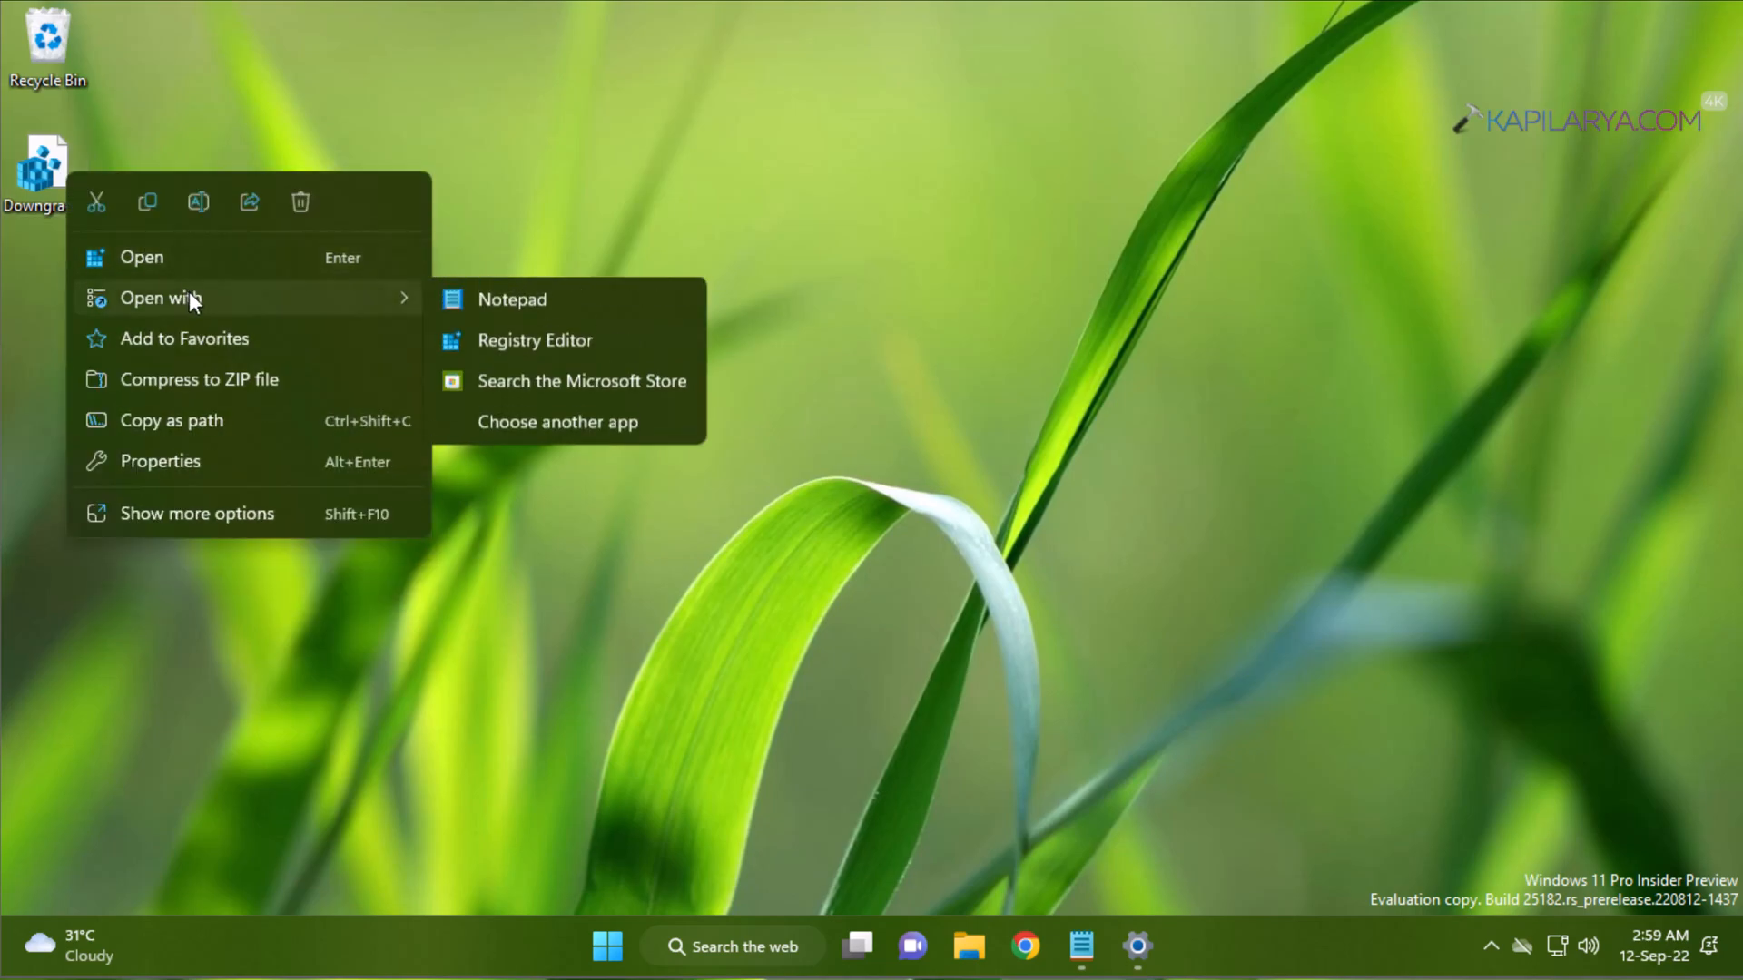
click(640, 300)
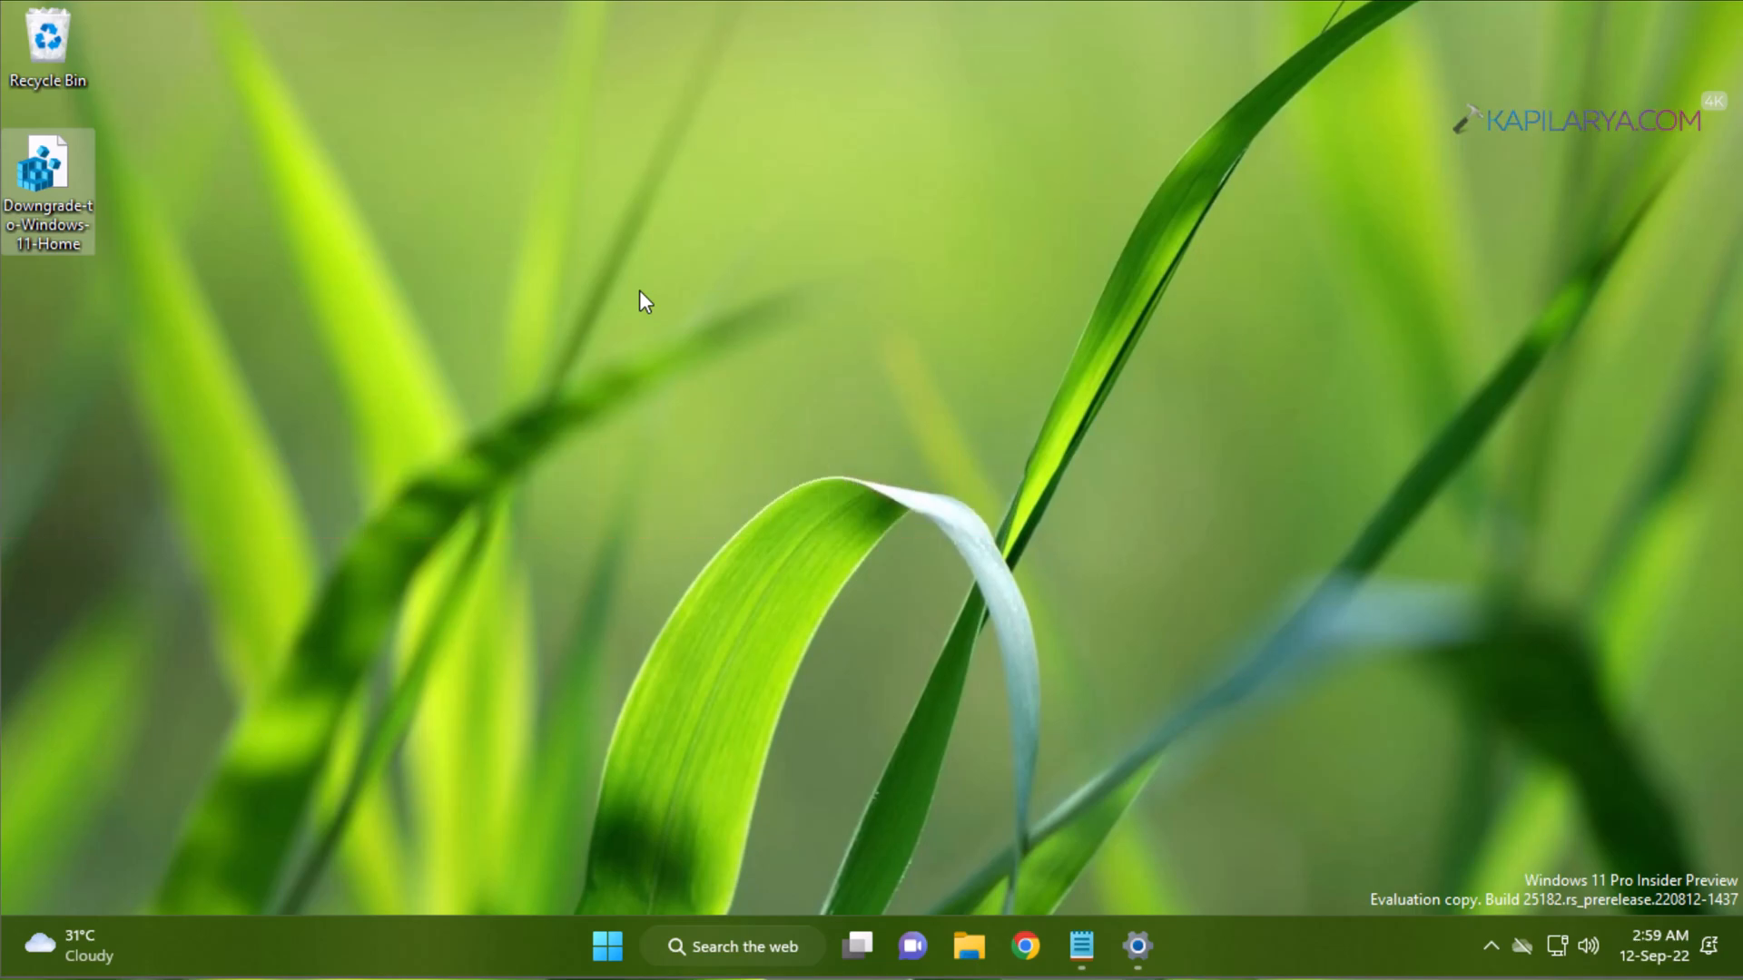
click(1080, 946)
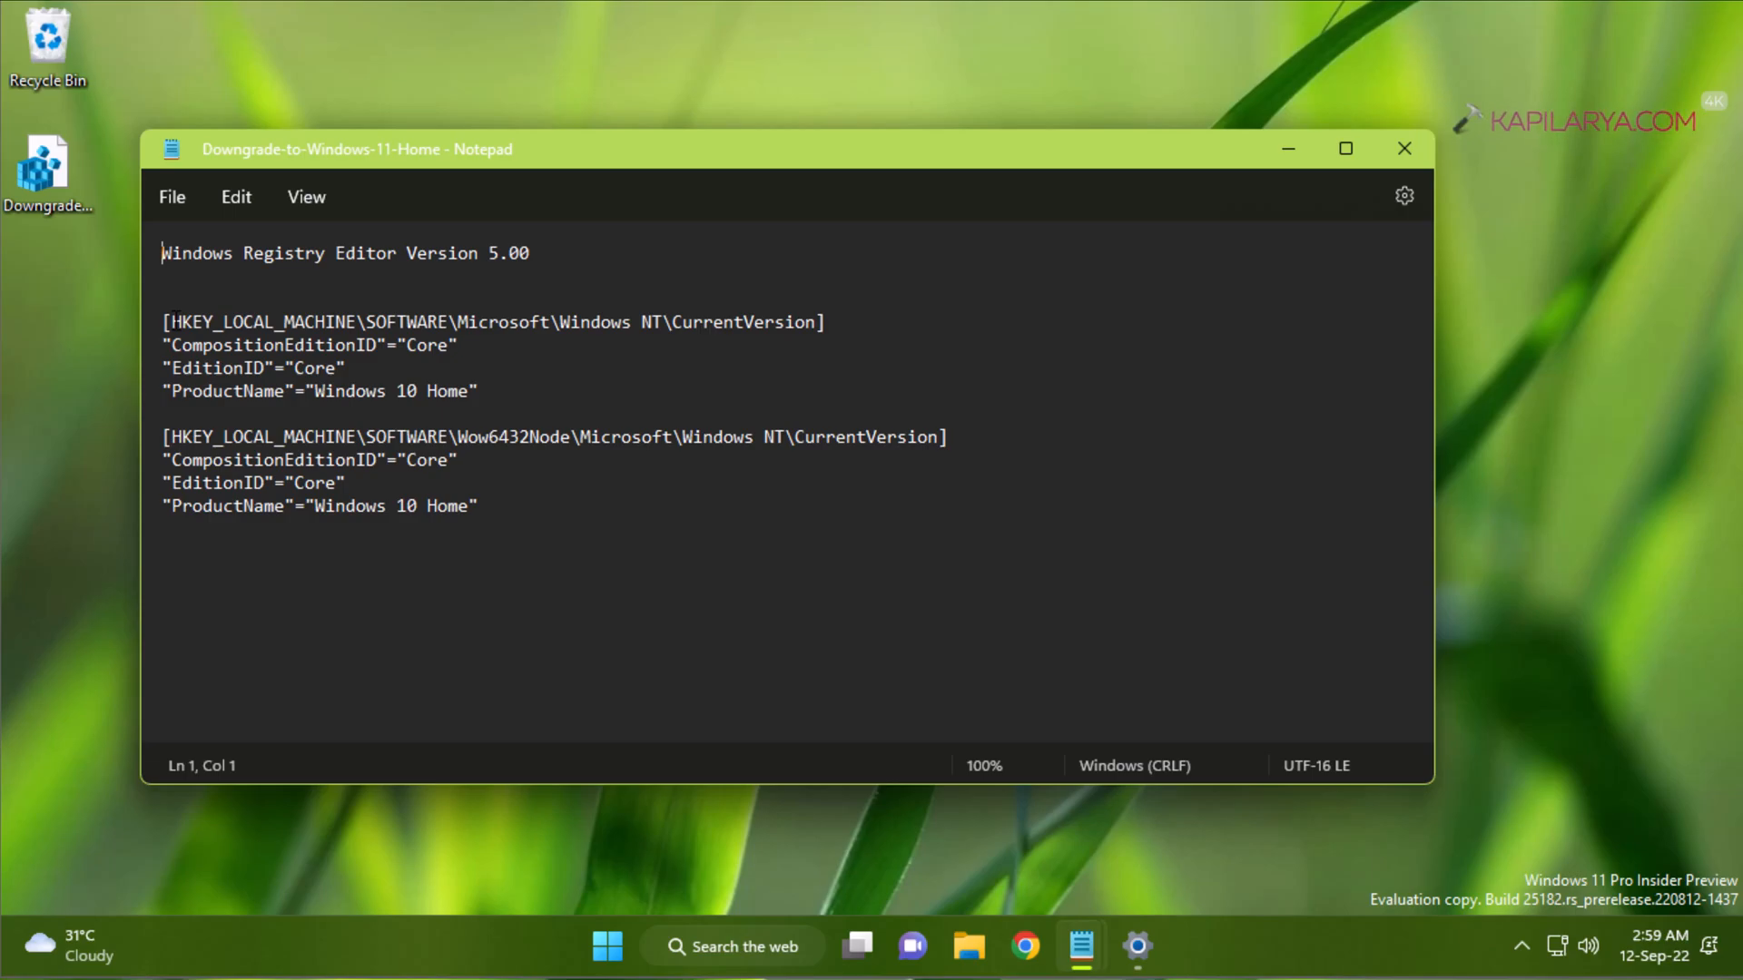
Step: Select the HKLM Windows NT\CurrentVersion key path and search Start for regedit
drag(173, 321, 717, 321)
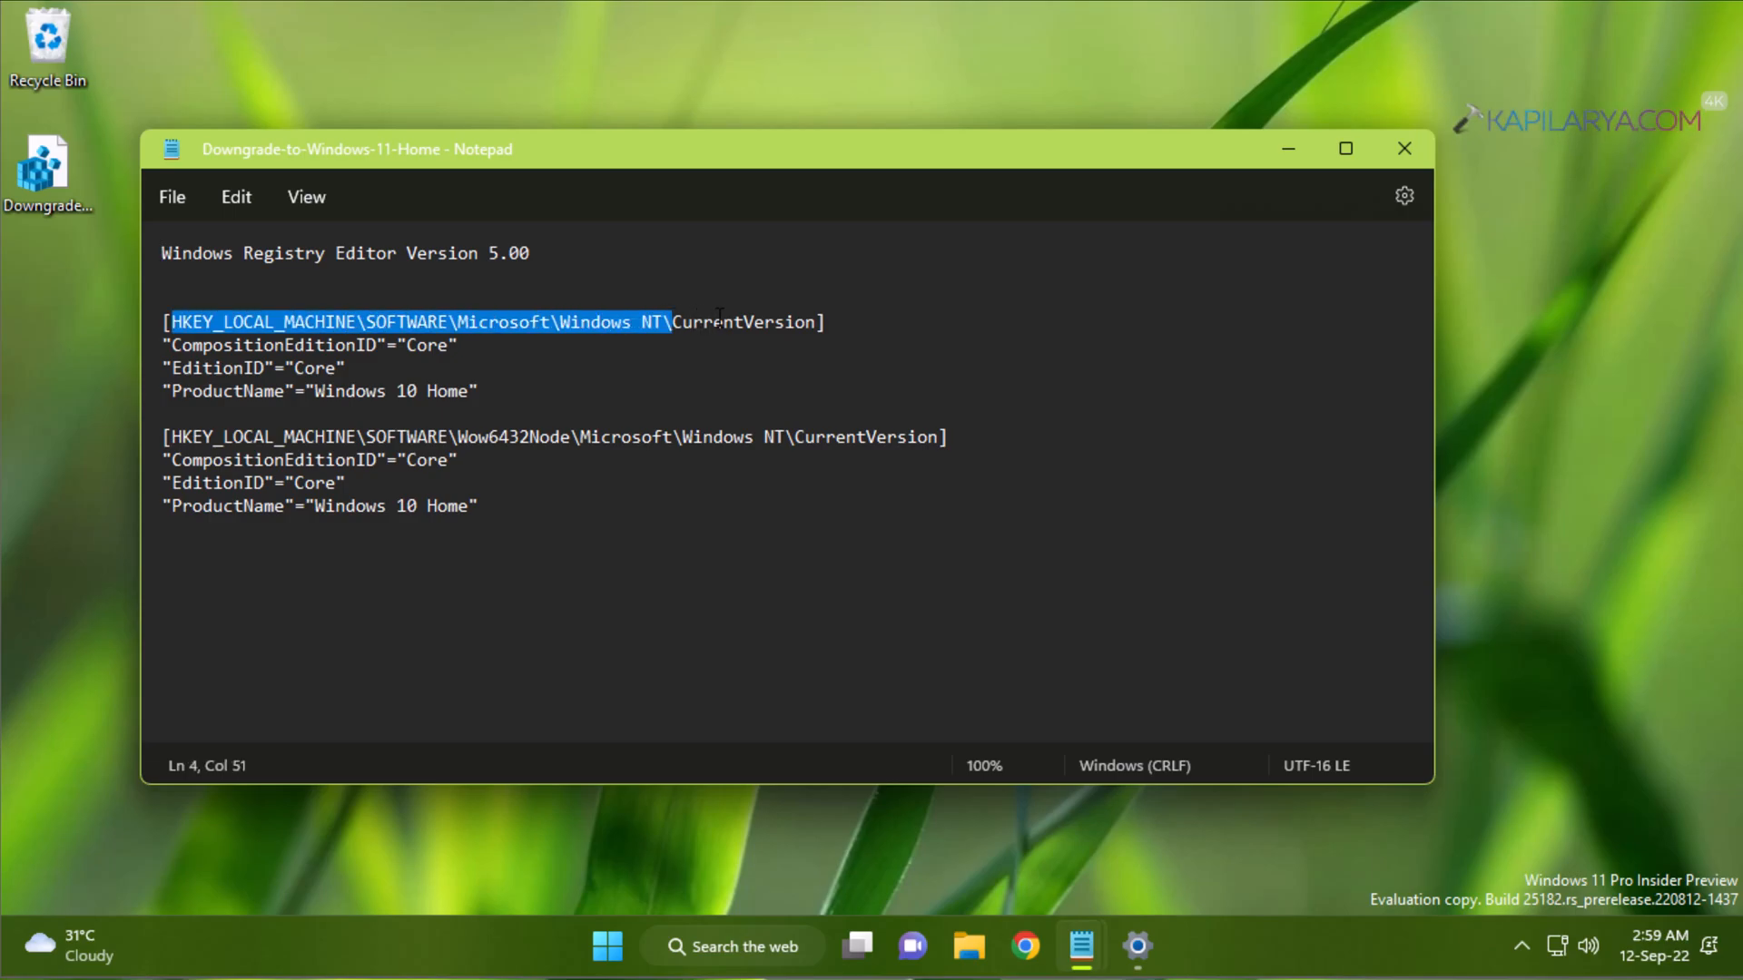
drag(674, 323, 811, 322)
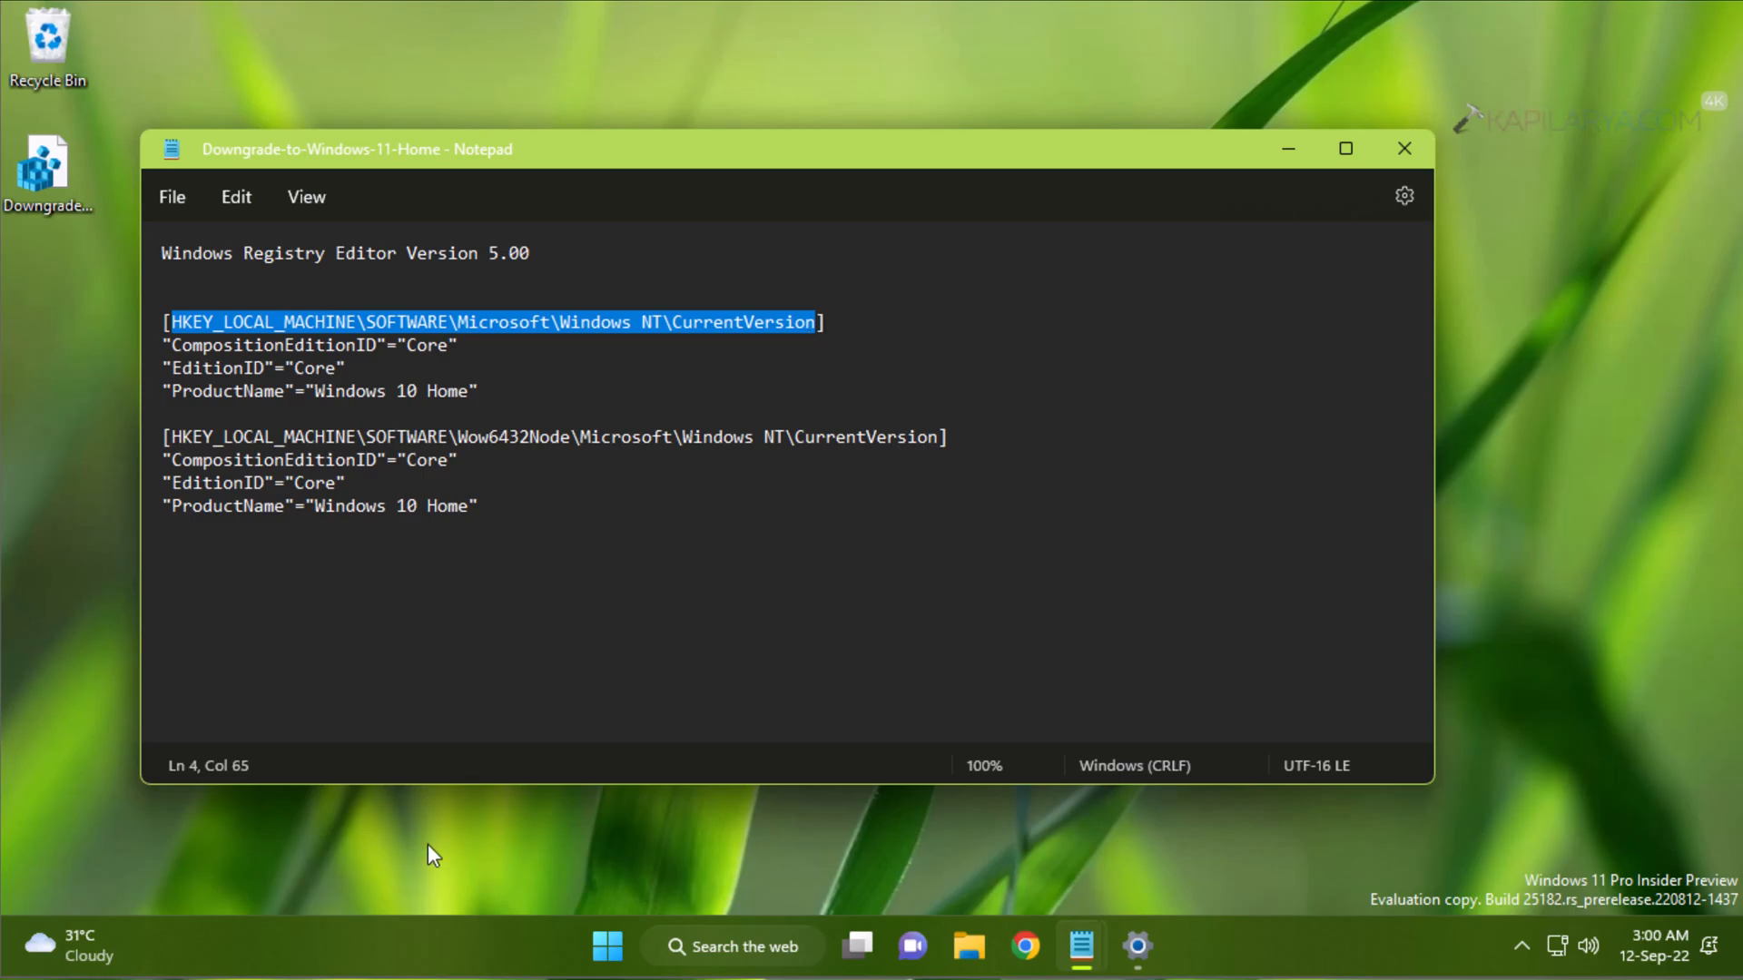
text(rege)
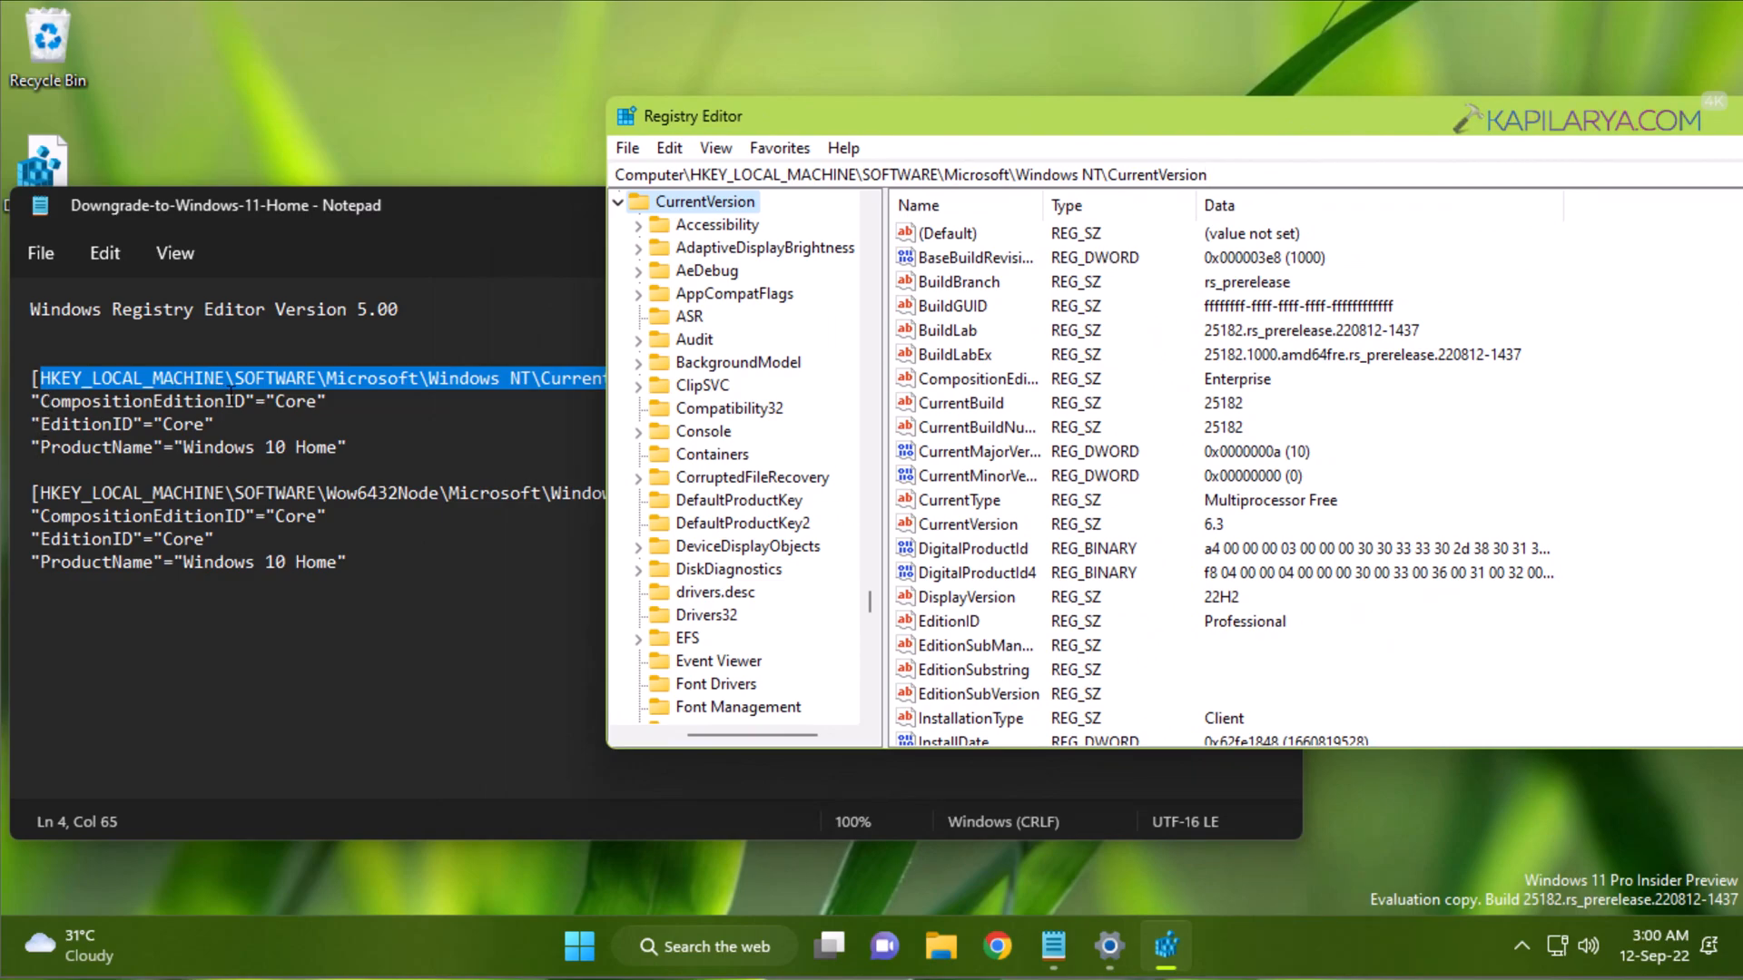
Step: Widen the Name column, then open CompositionEditionID and EditionID for editing
click(227, 205)
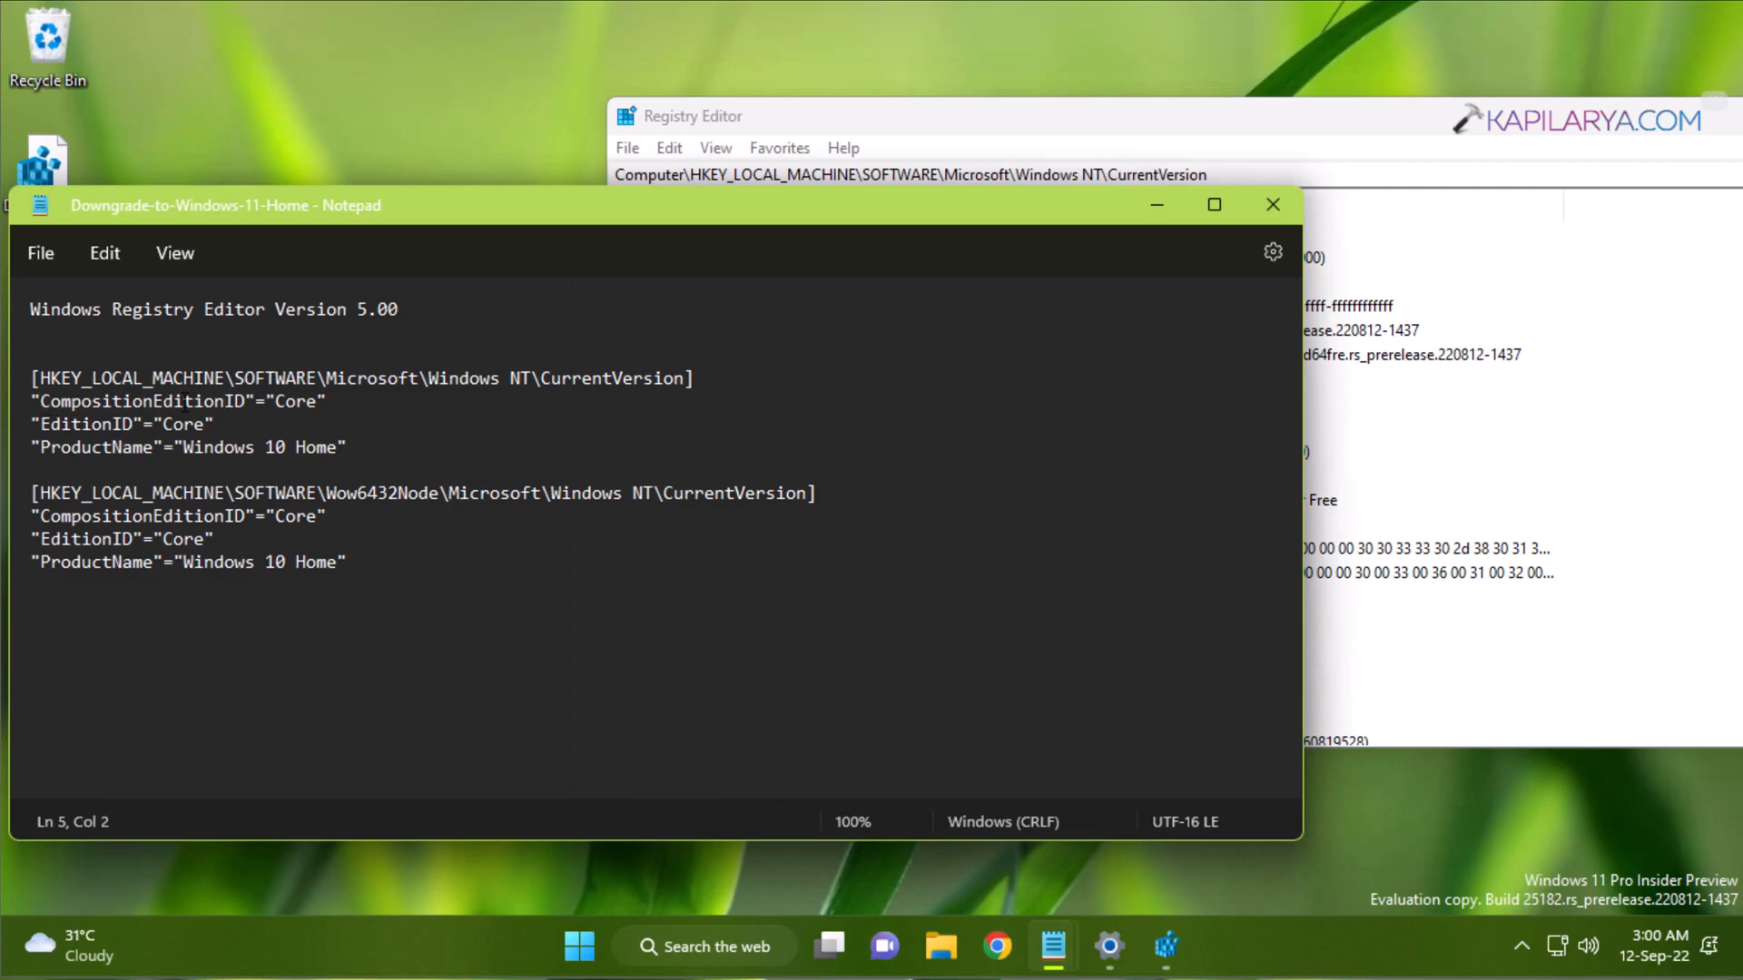
click(734, 116)
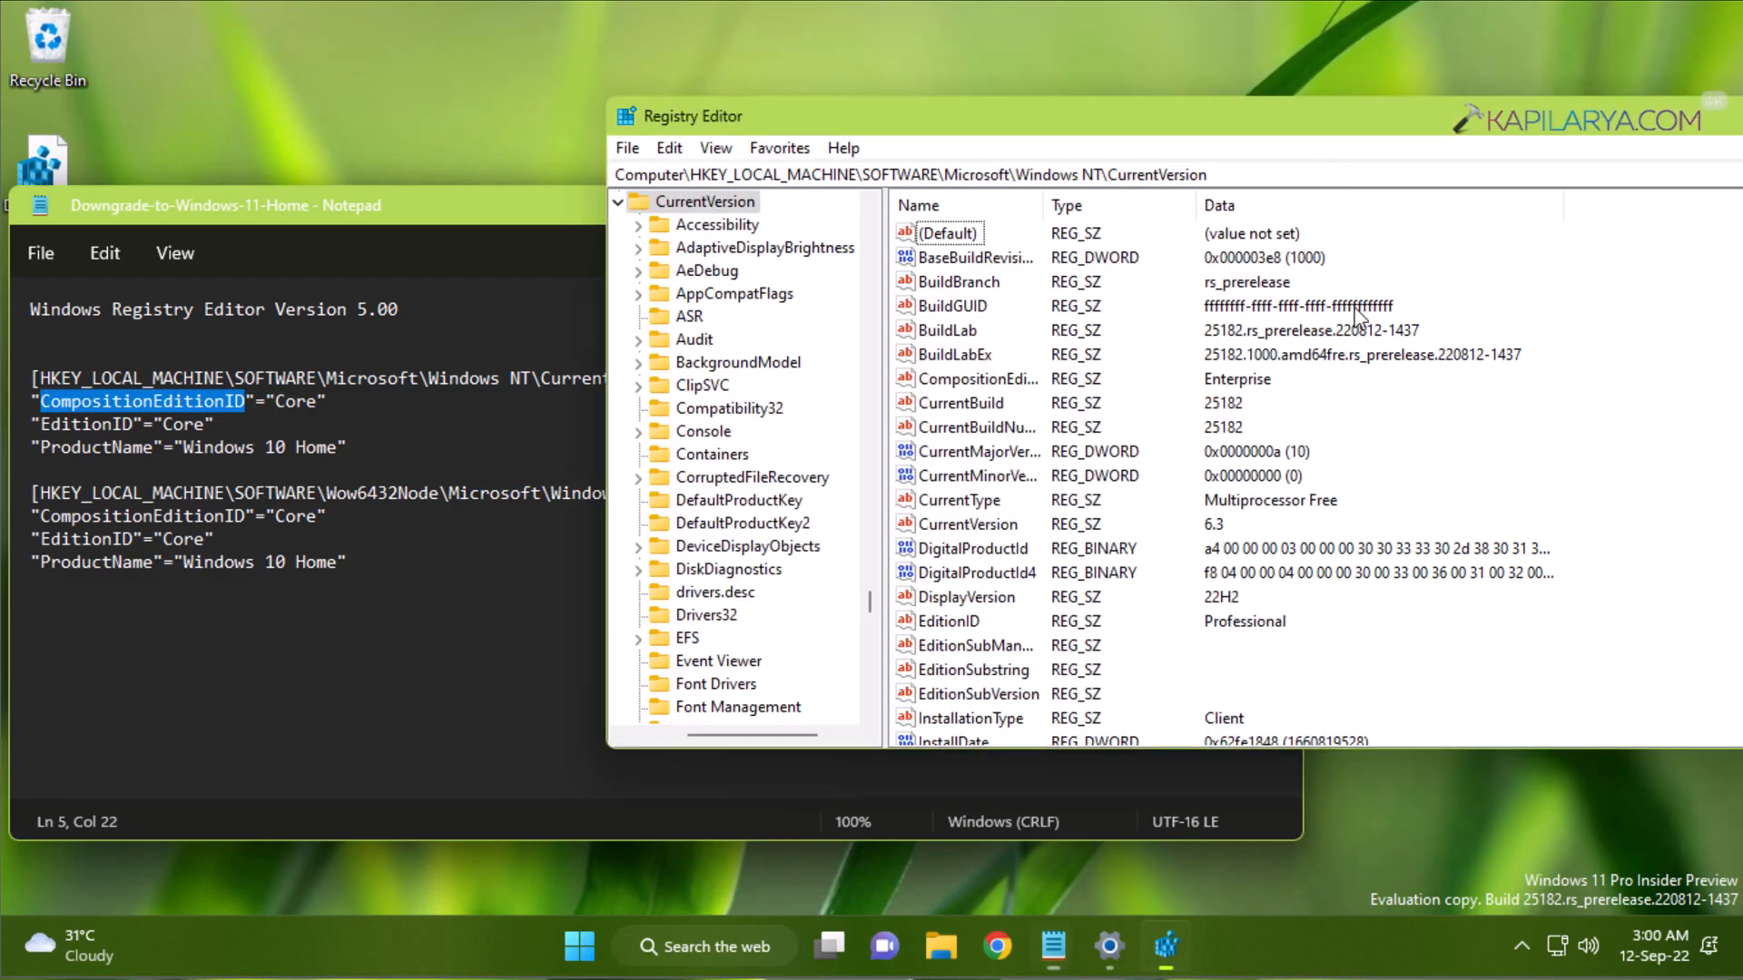
click(976, 379)
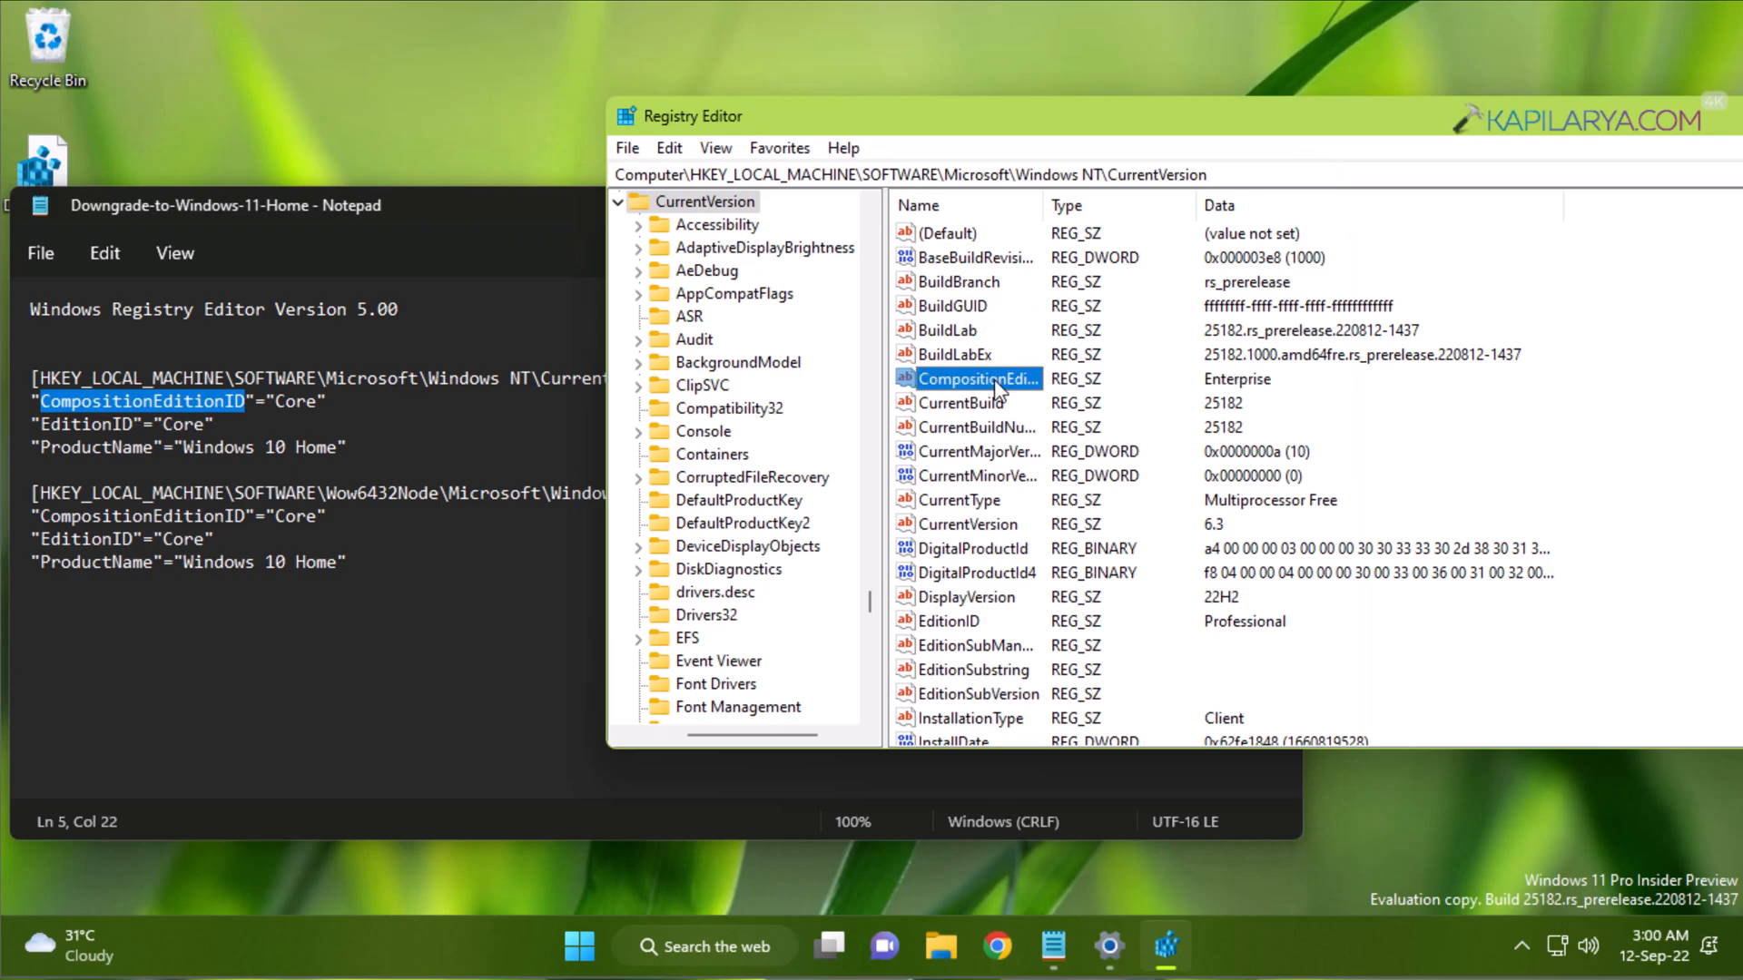
drag(1051, 204, 1167, 204)
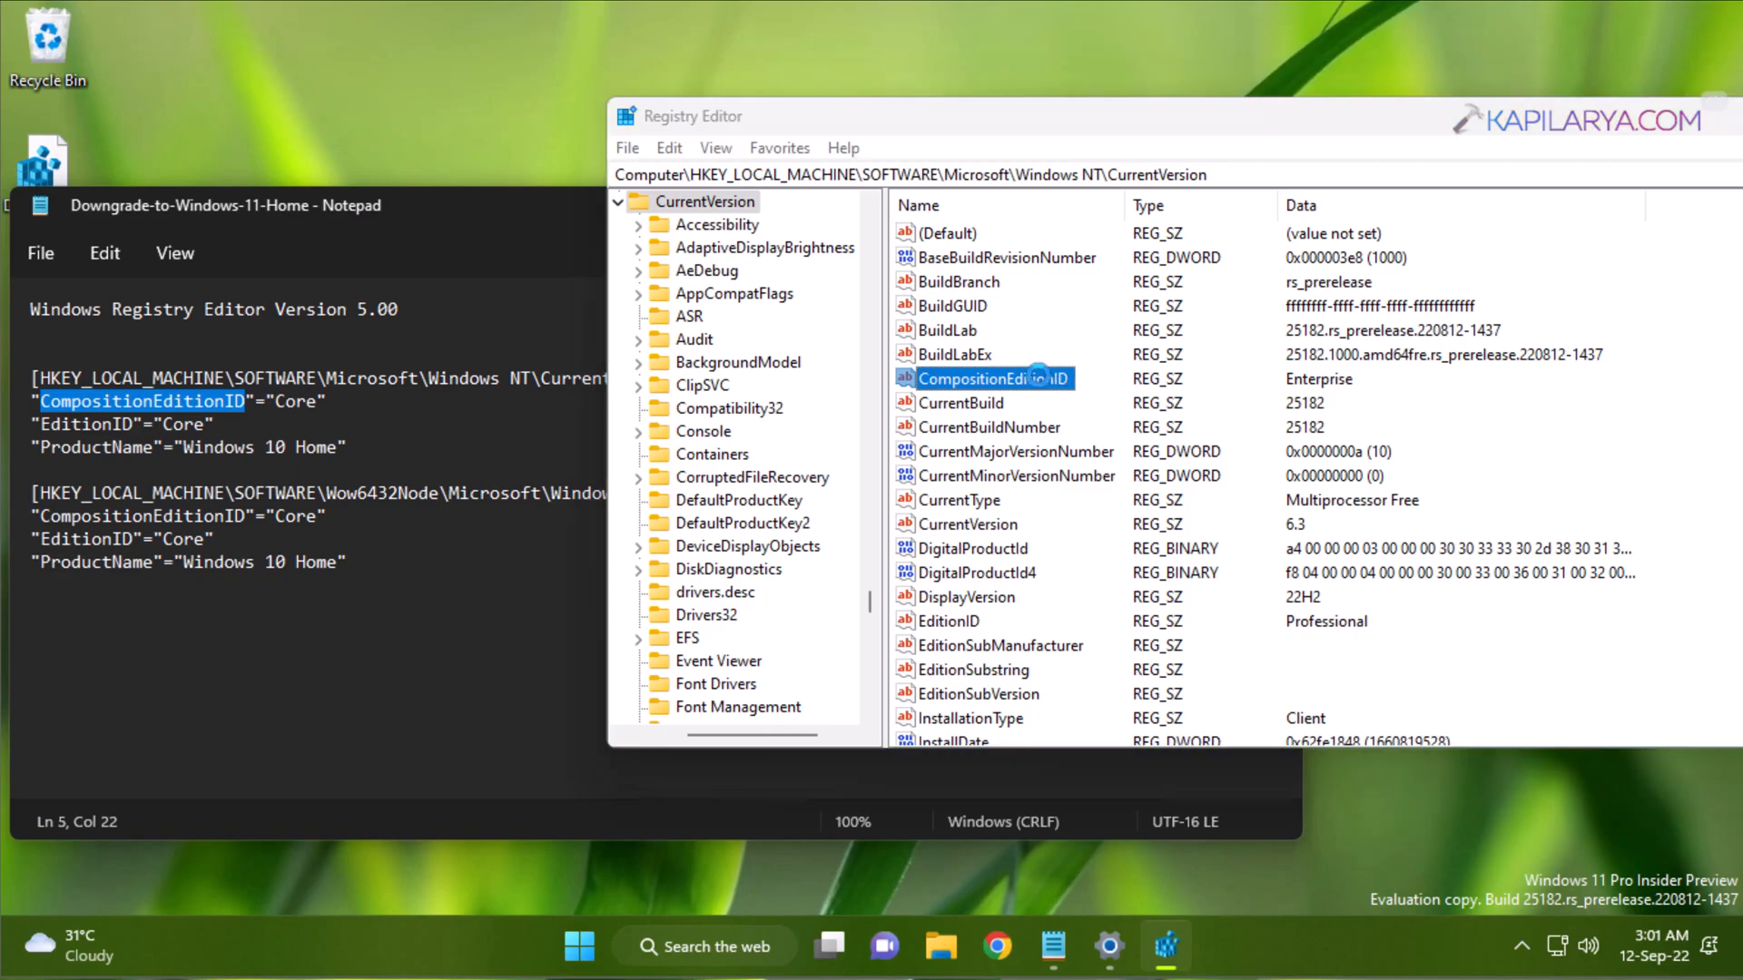
double_click(994, 378)
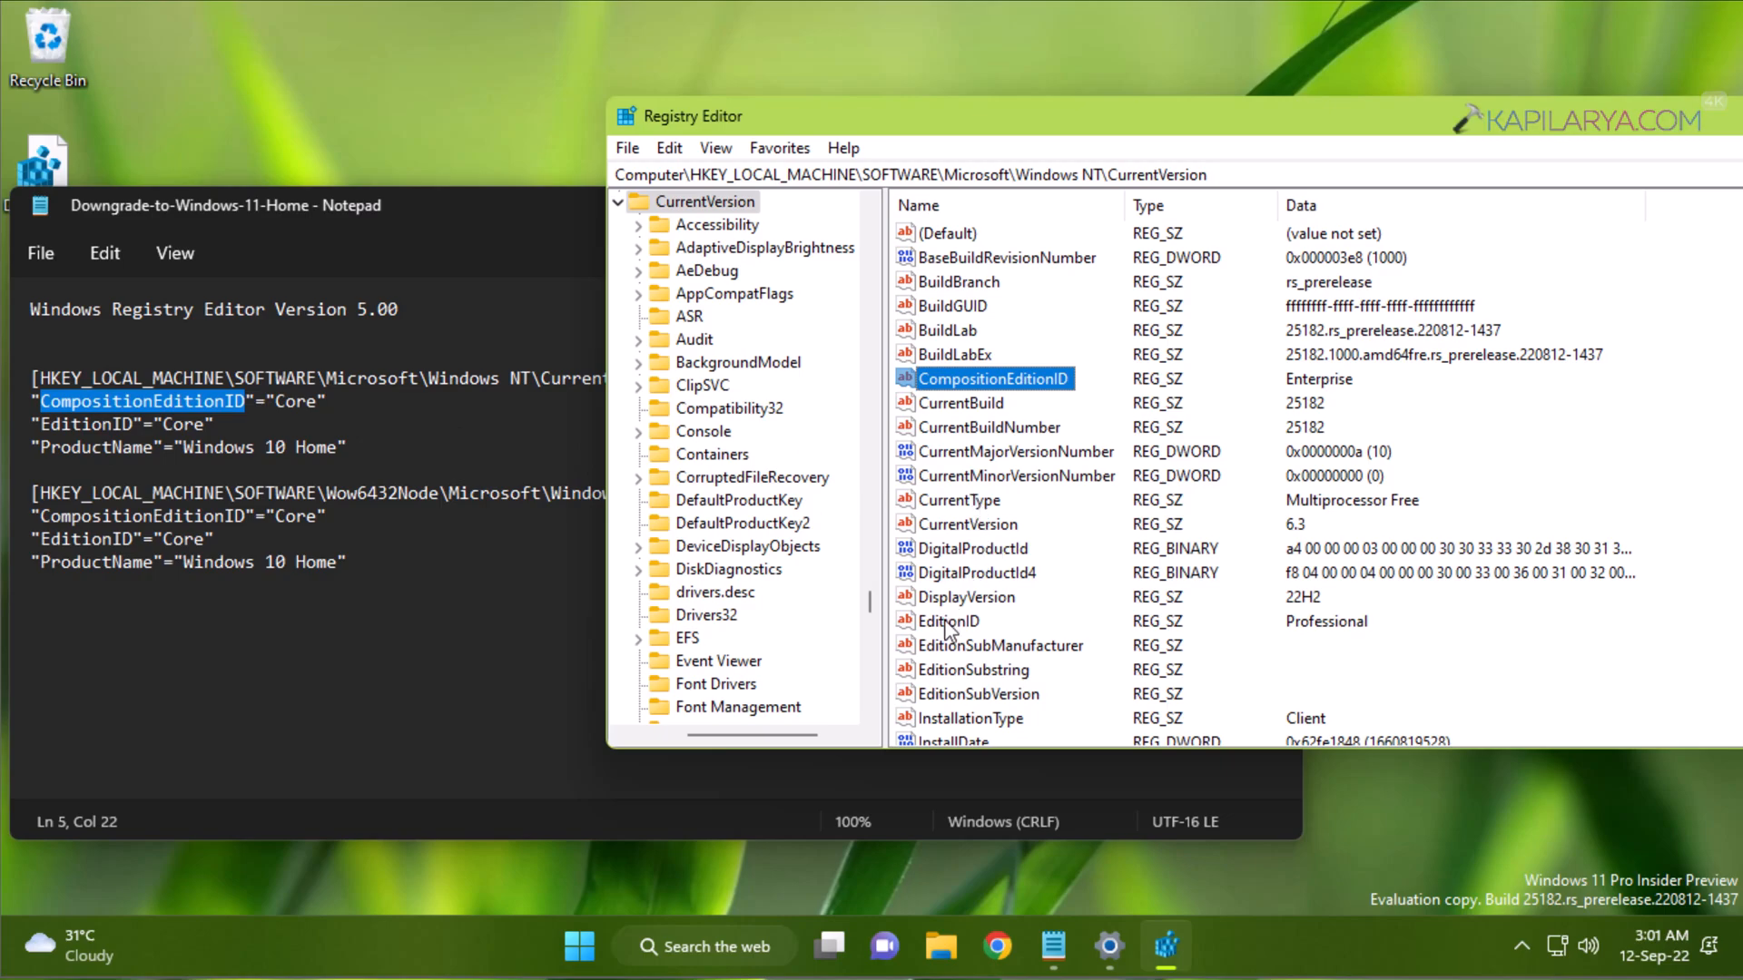
double_click(949, 621)
text(C)
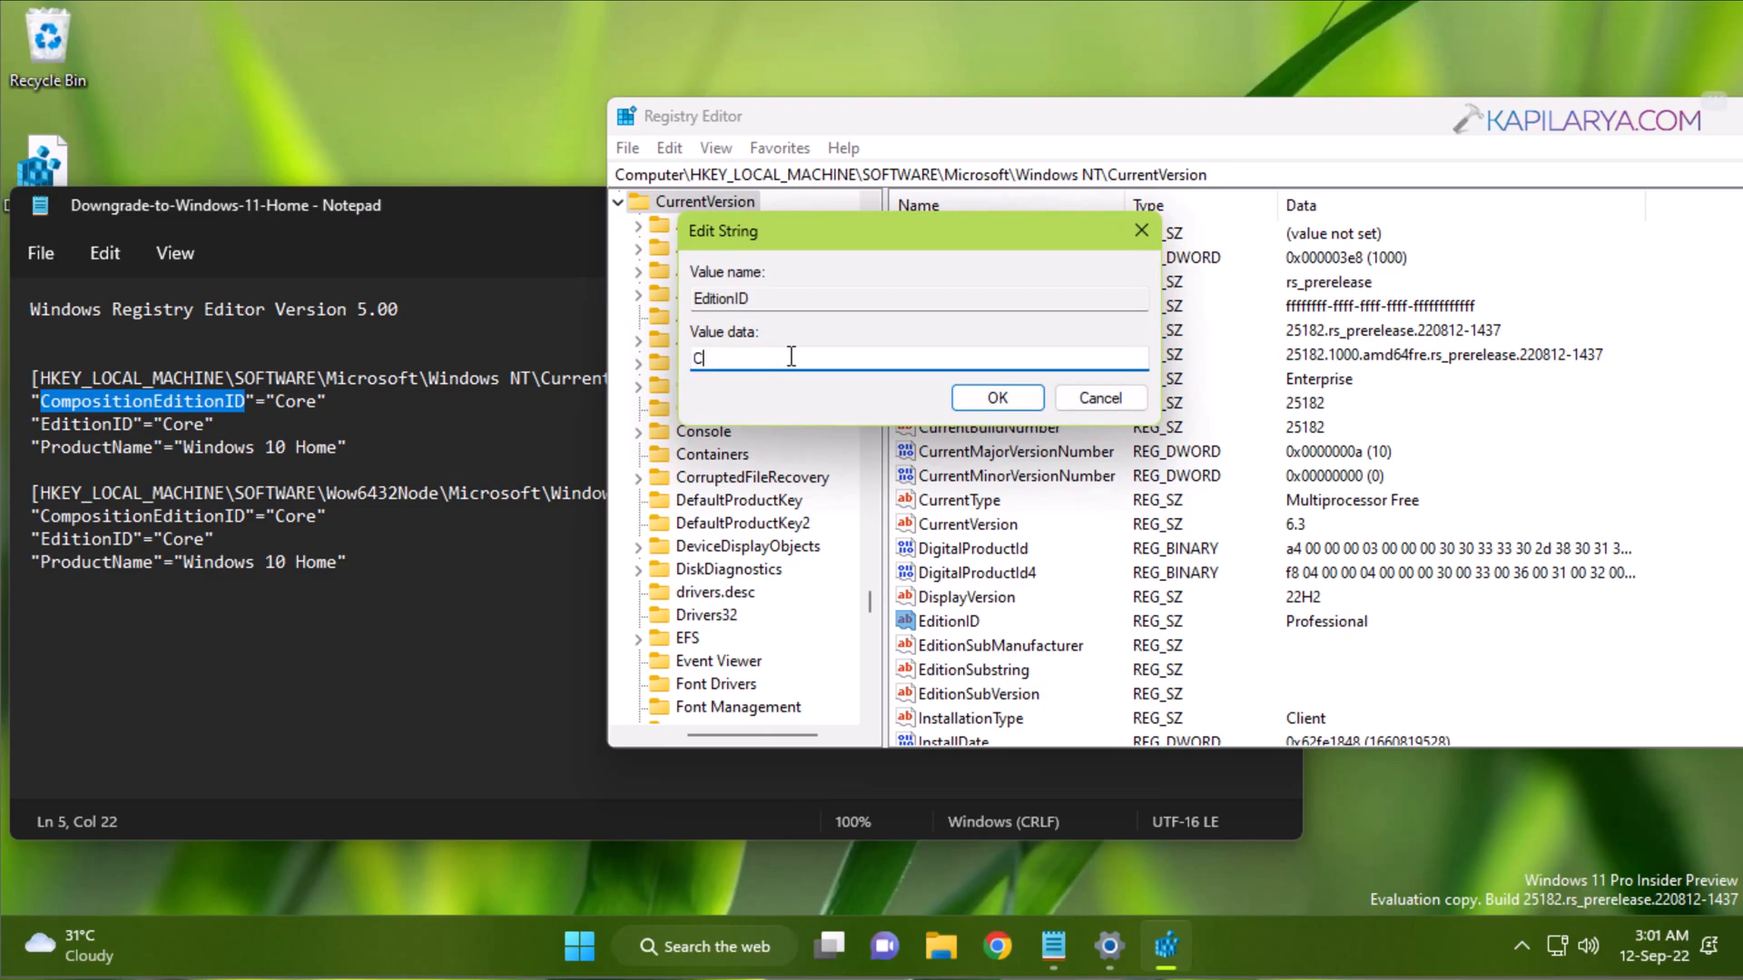
Step: Type 'Core' into EditionID and close its edit dialog
text(ore)
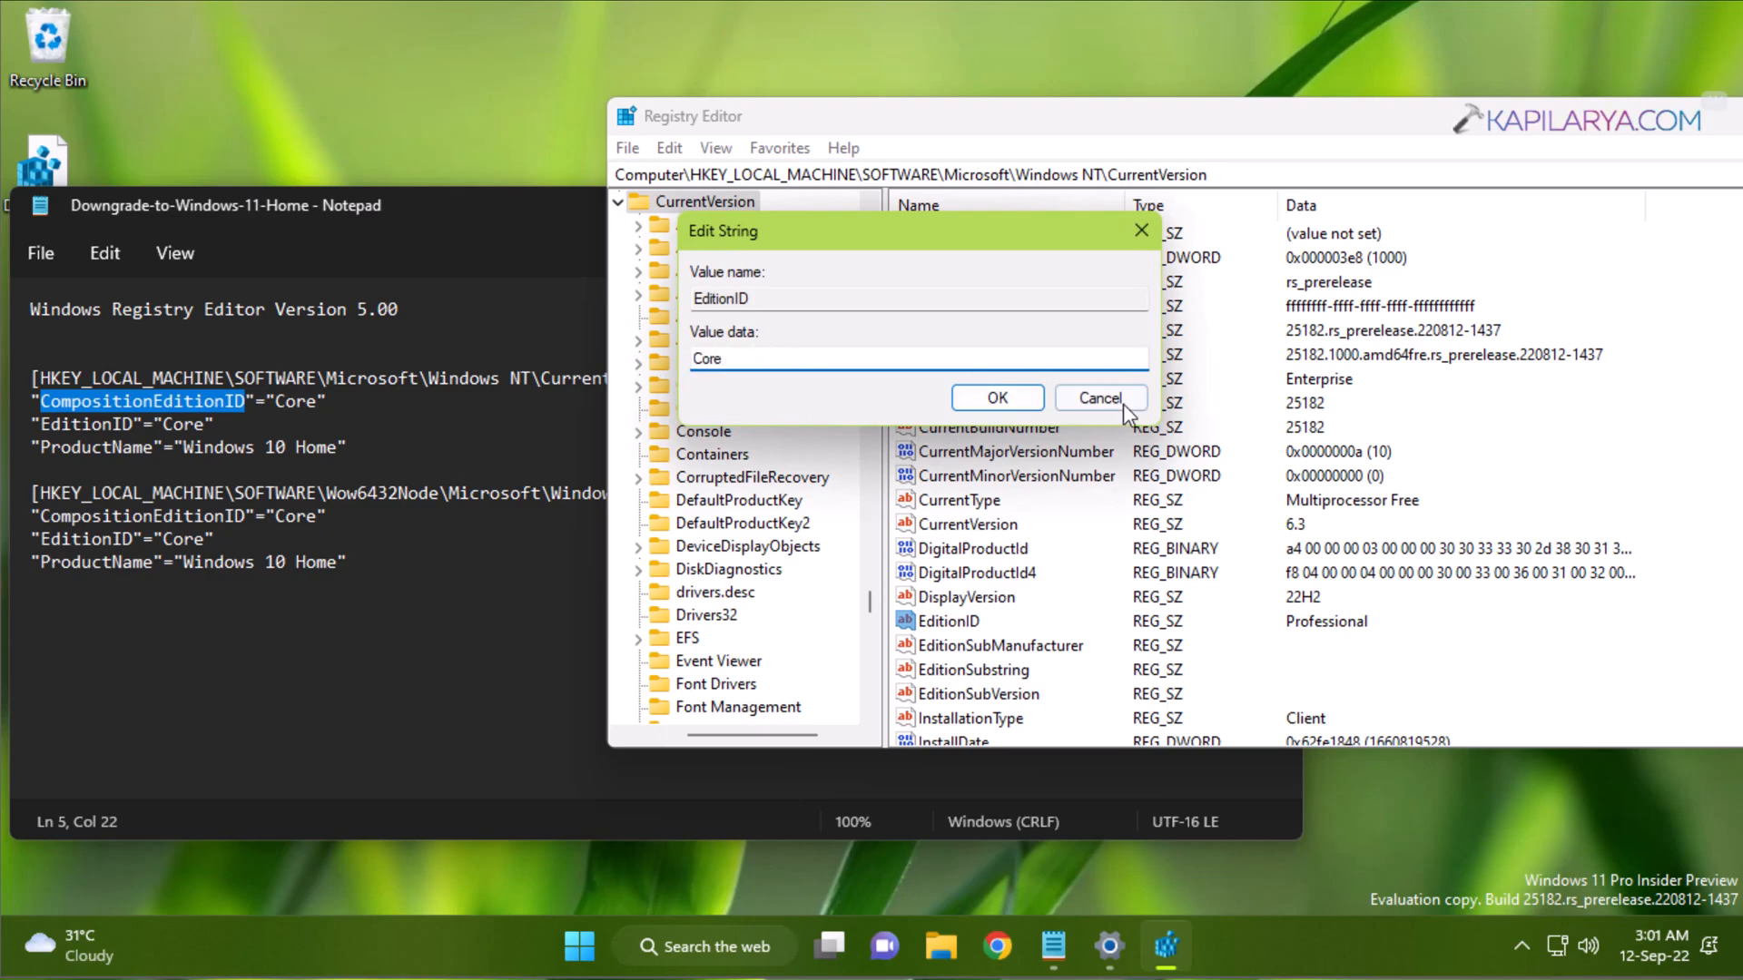
click(1100, 398)
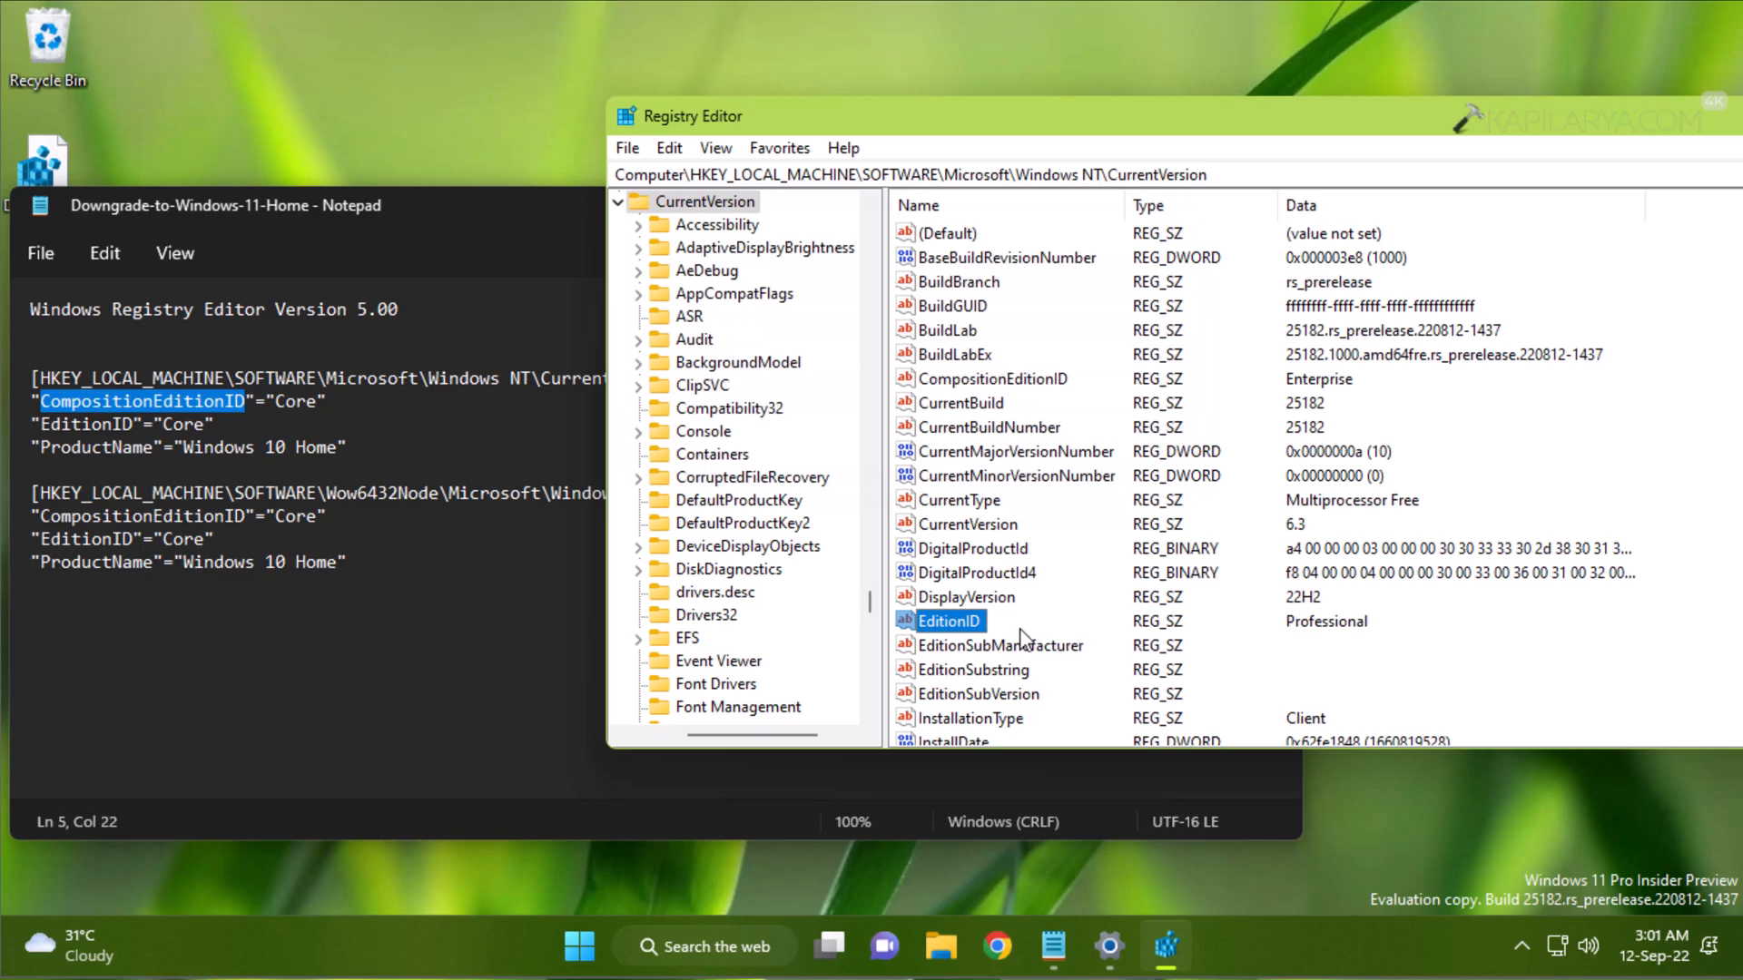
mouse_move(291, 436)
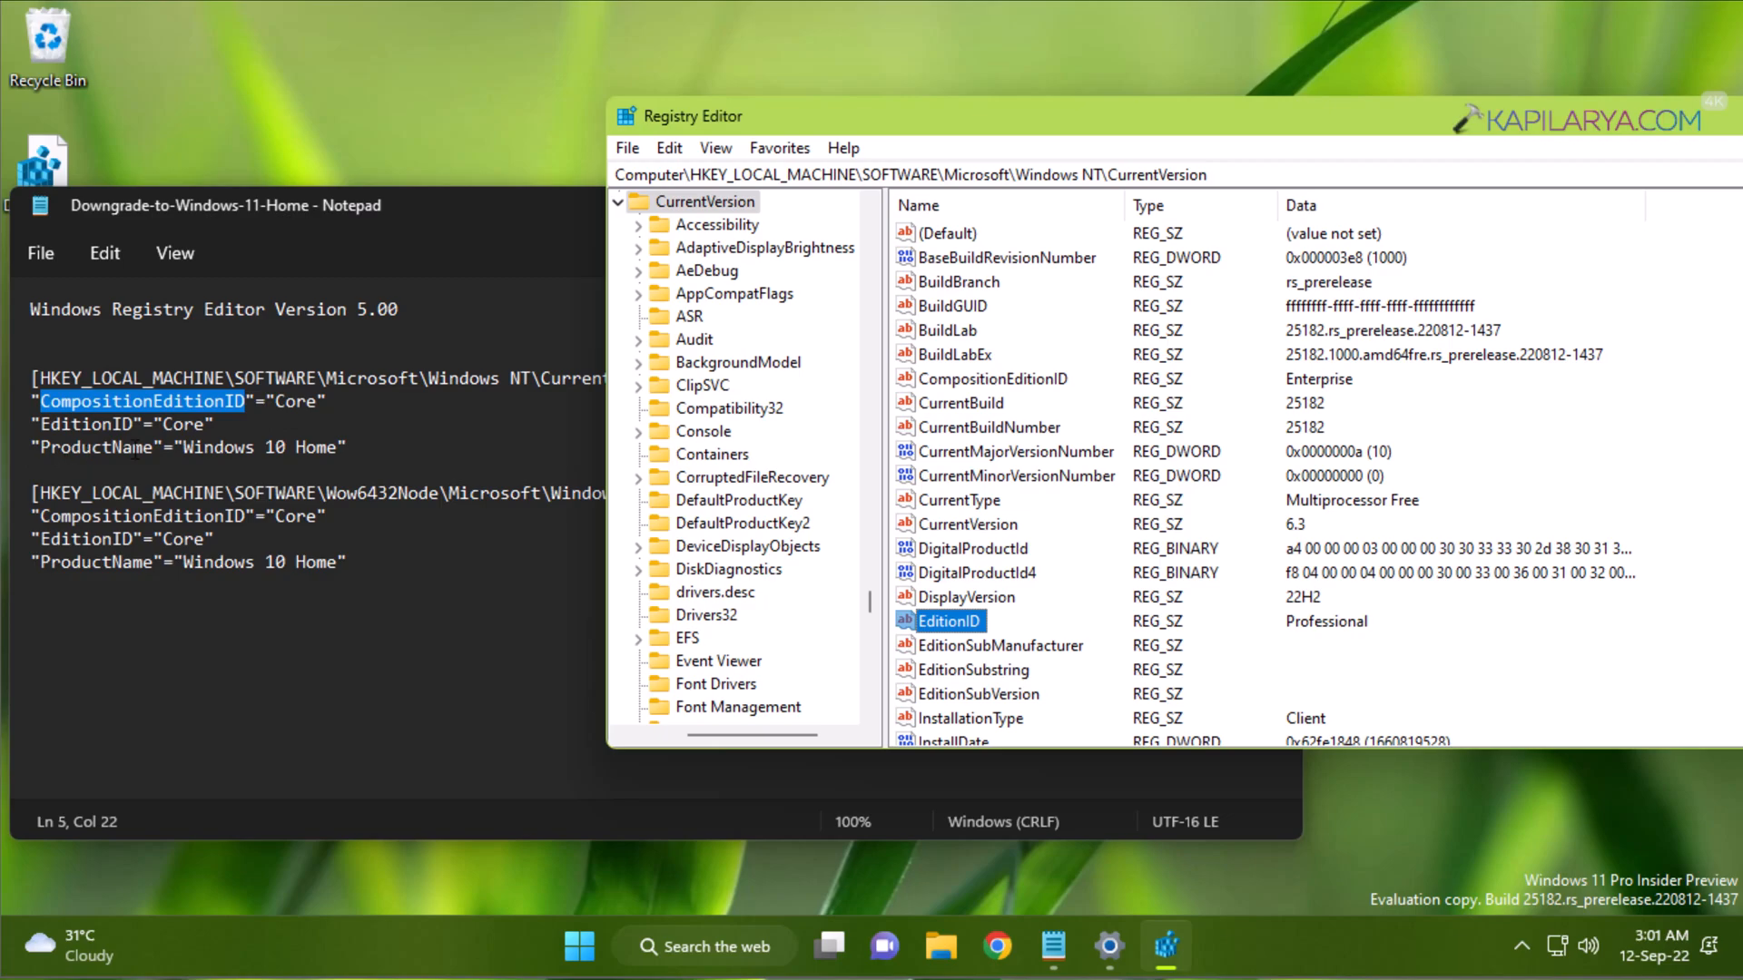
Step: Change ProductName from 'Windows 10 Pro' to 'Windows 10 Home' and close the dialog
scroll(down, 3)
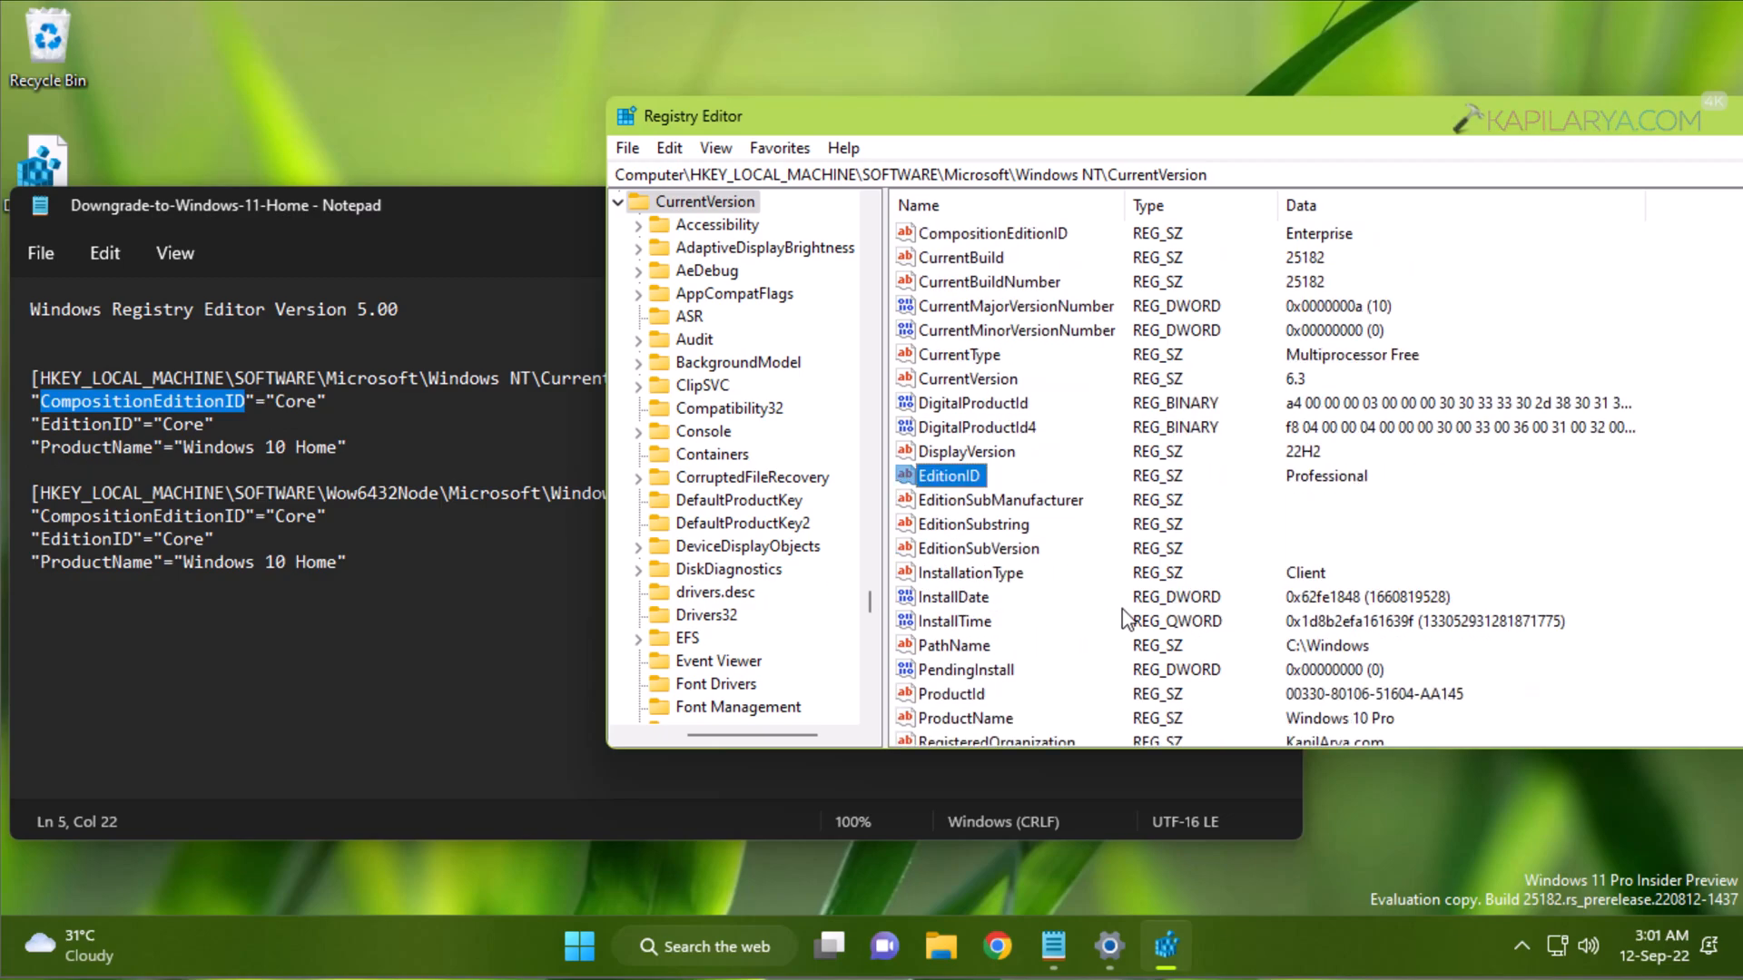
click(965, 645)
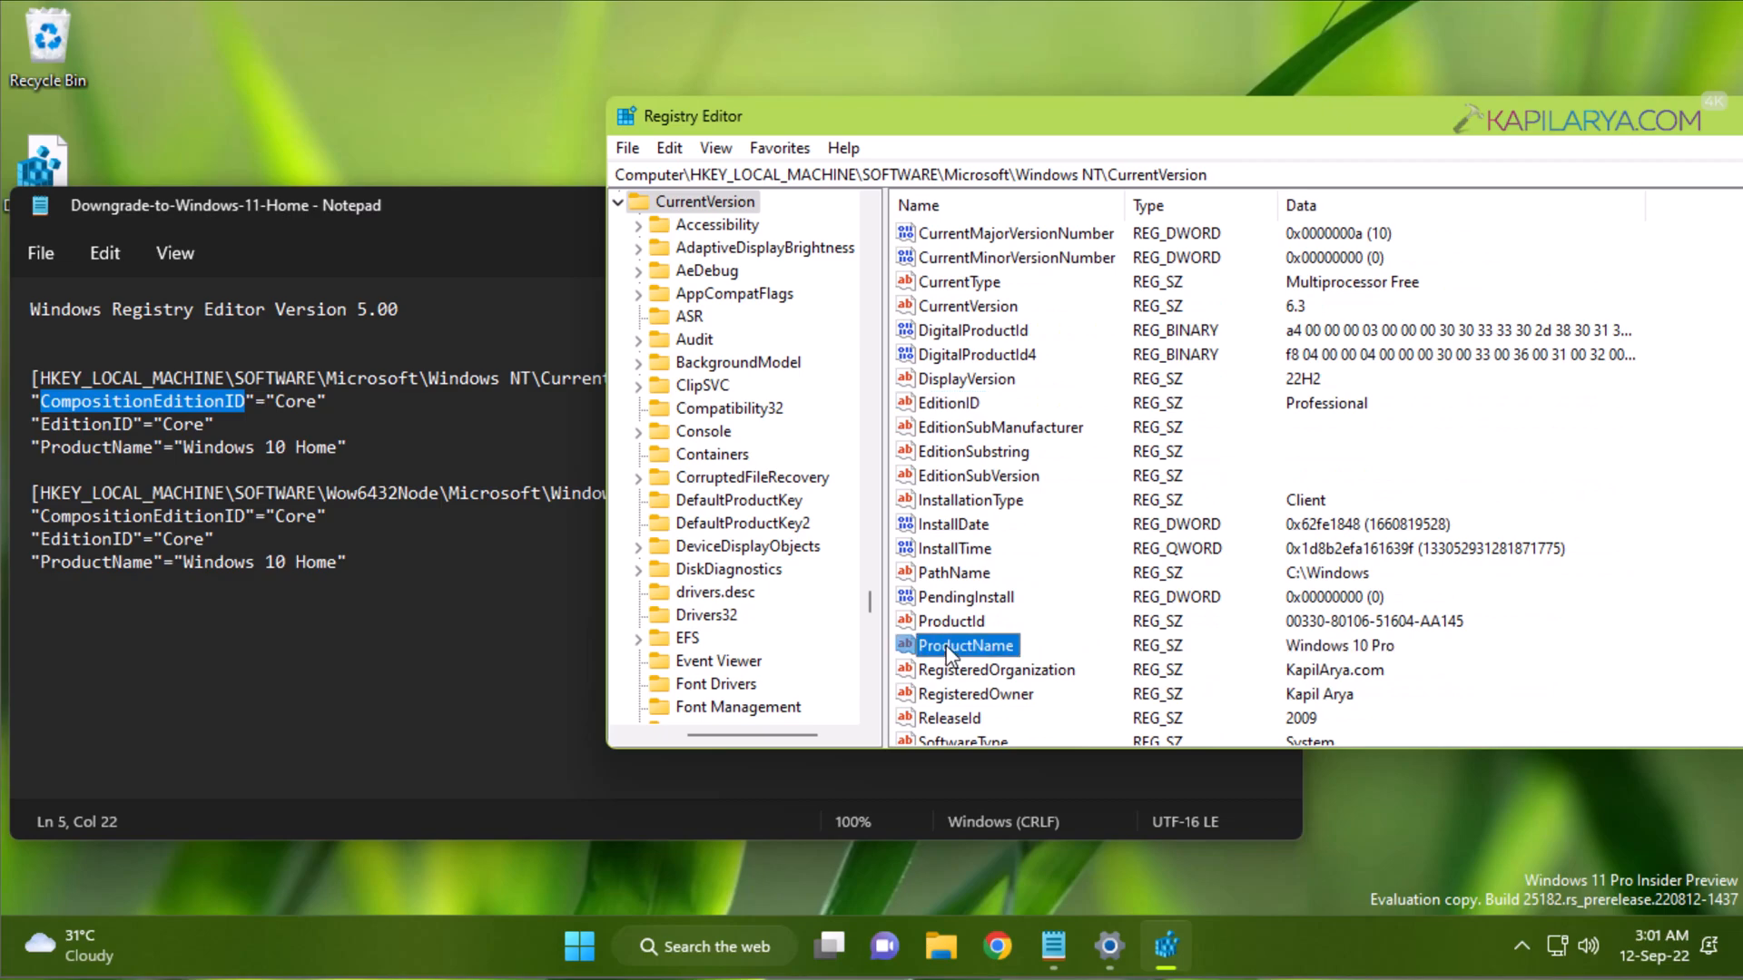
double_click(965, 646)
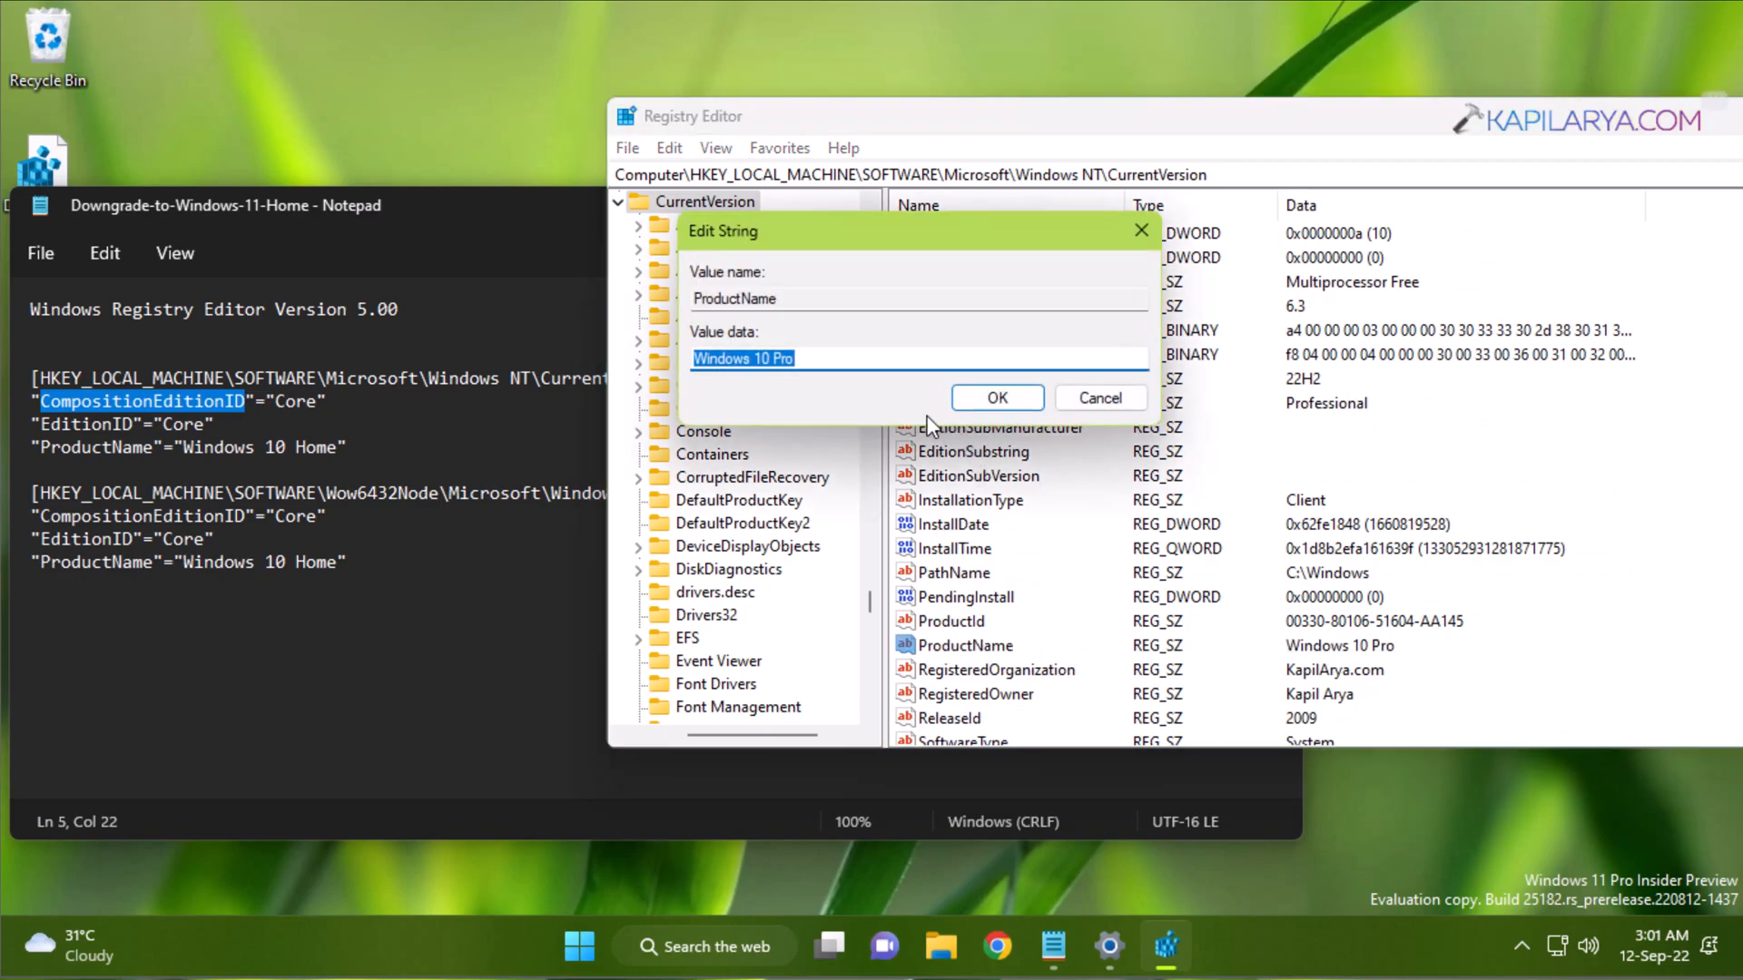
click(785, 359)
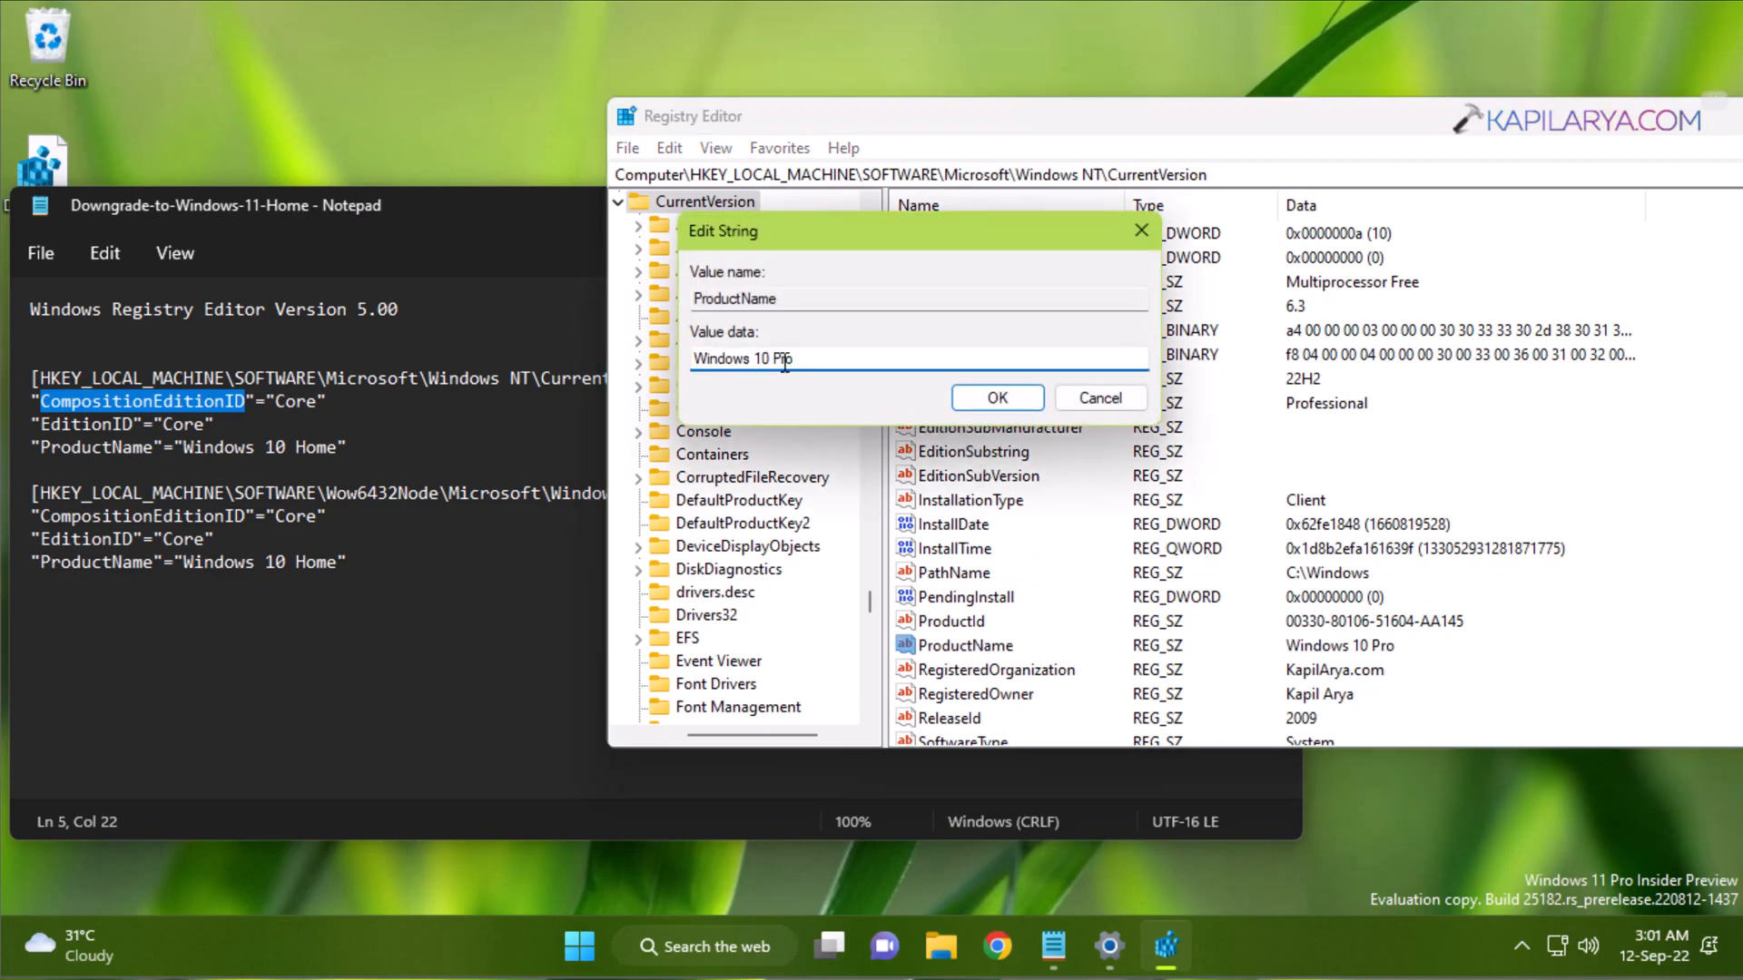
key(BackSpace)
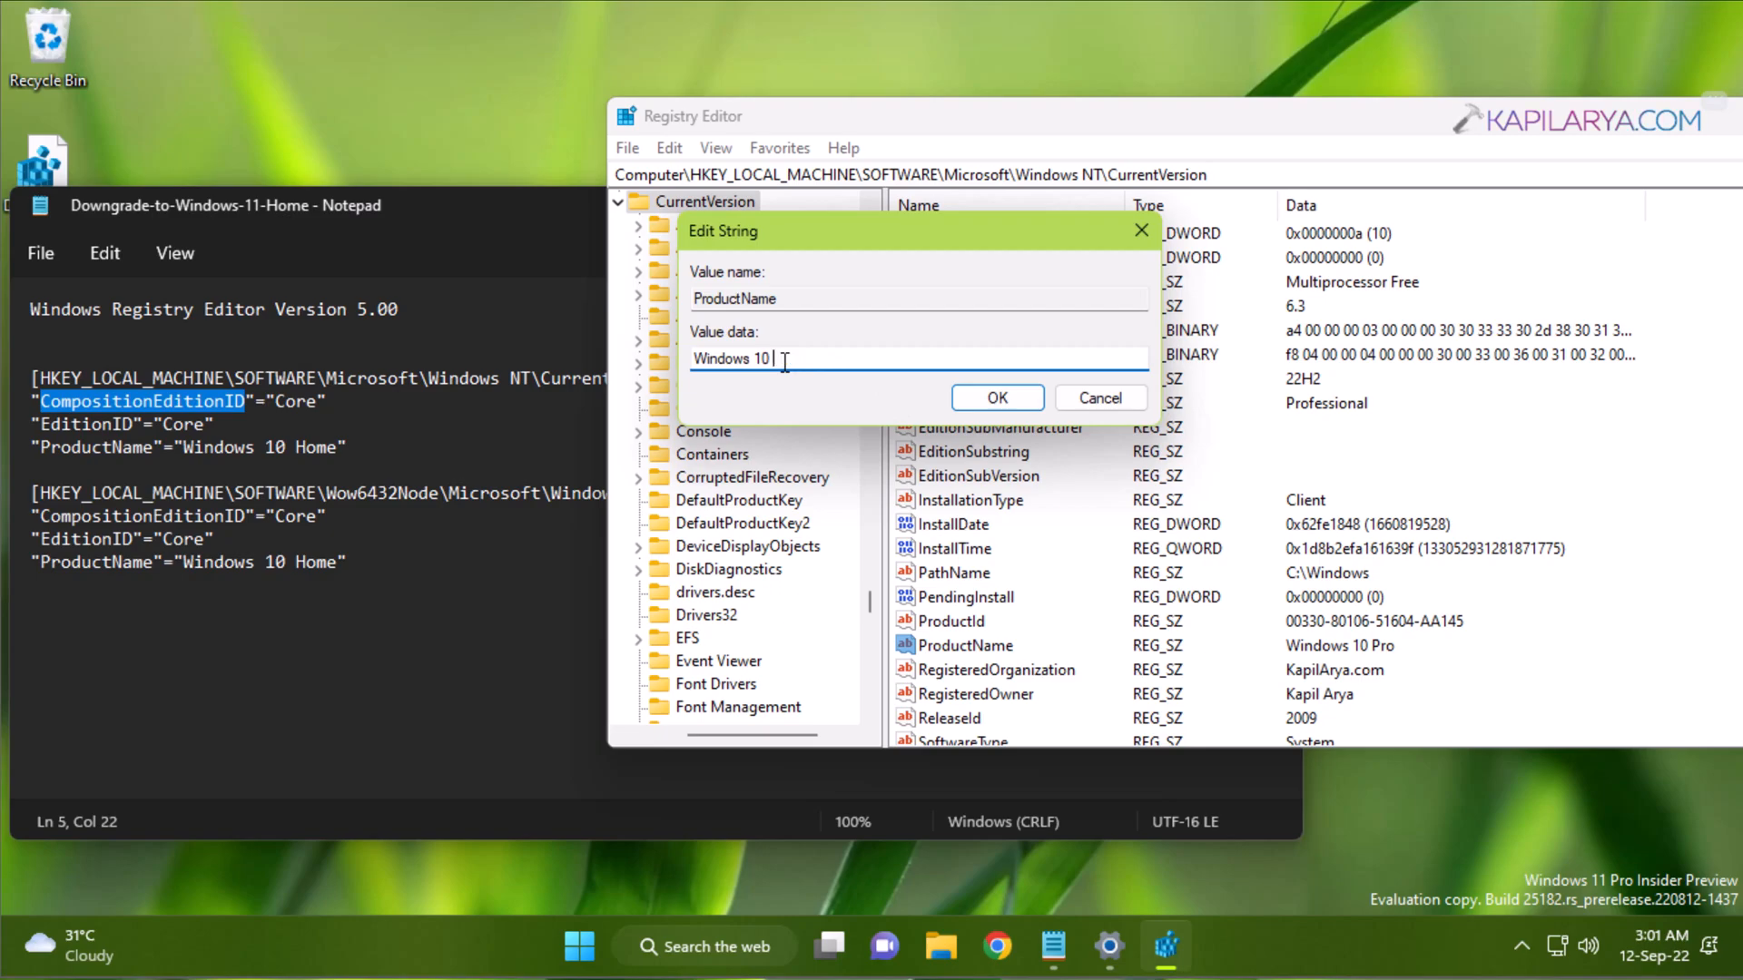
text(Home)
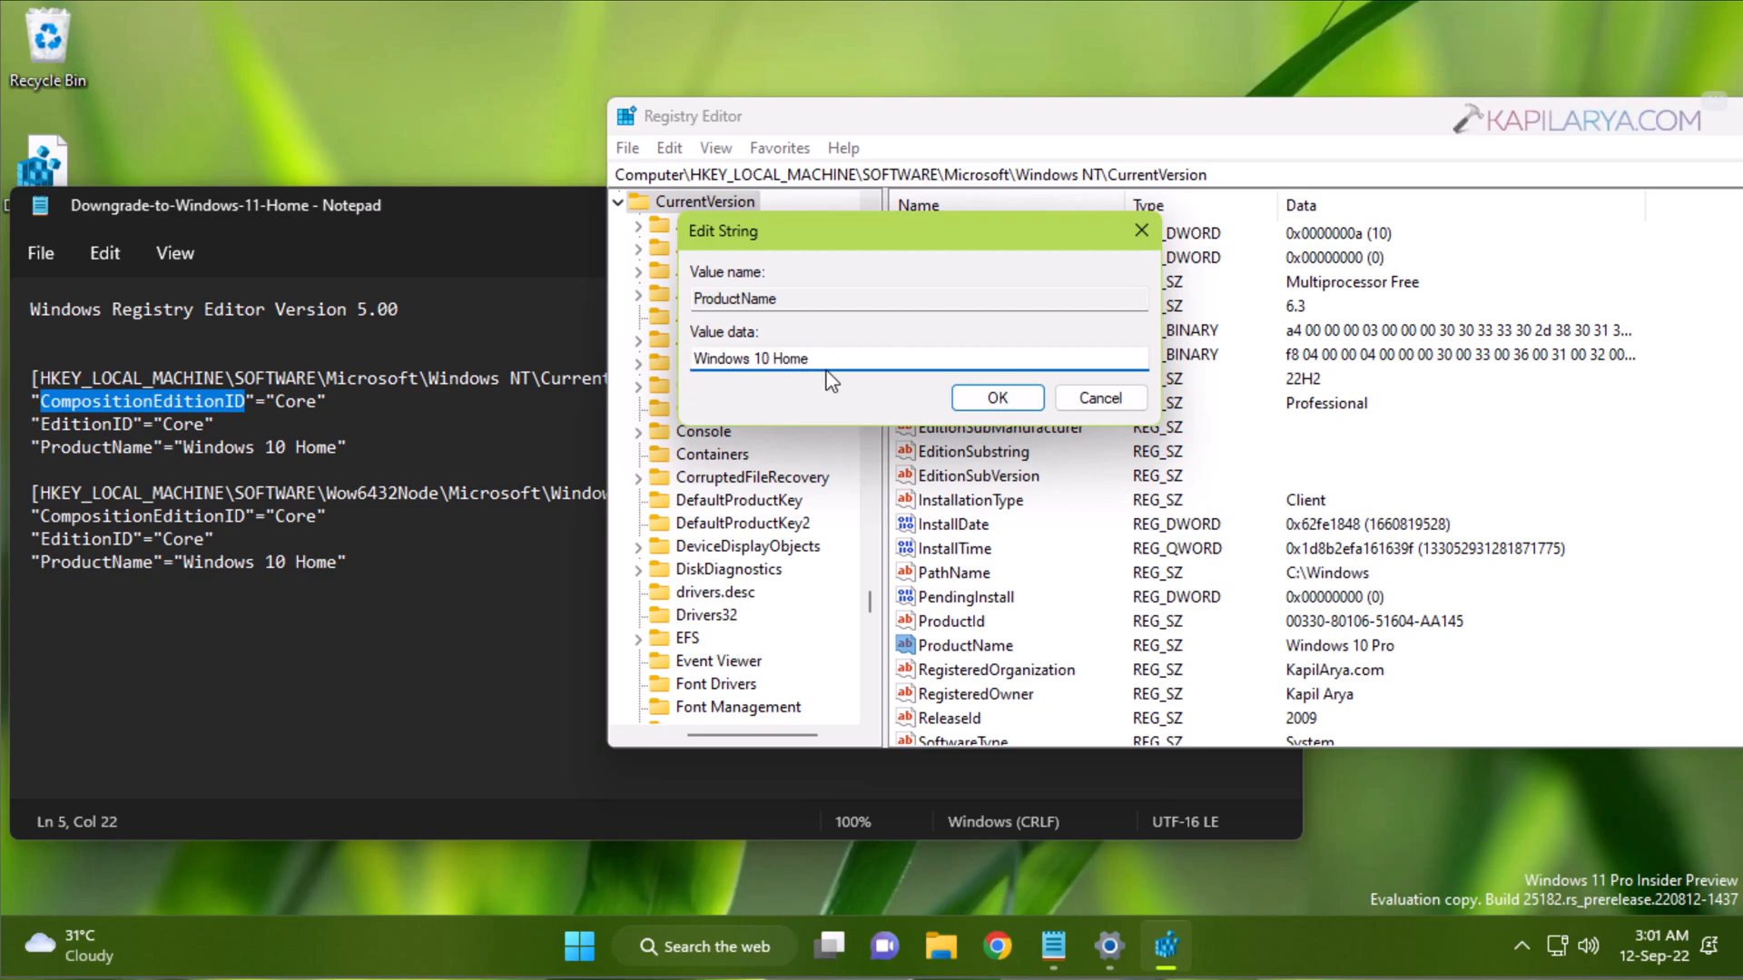
click(1002, 358)
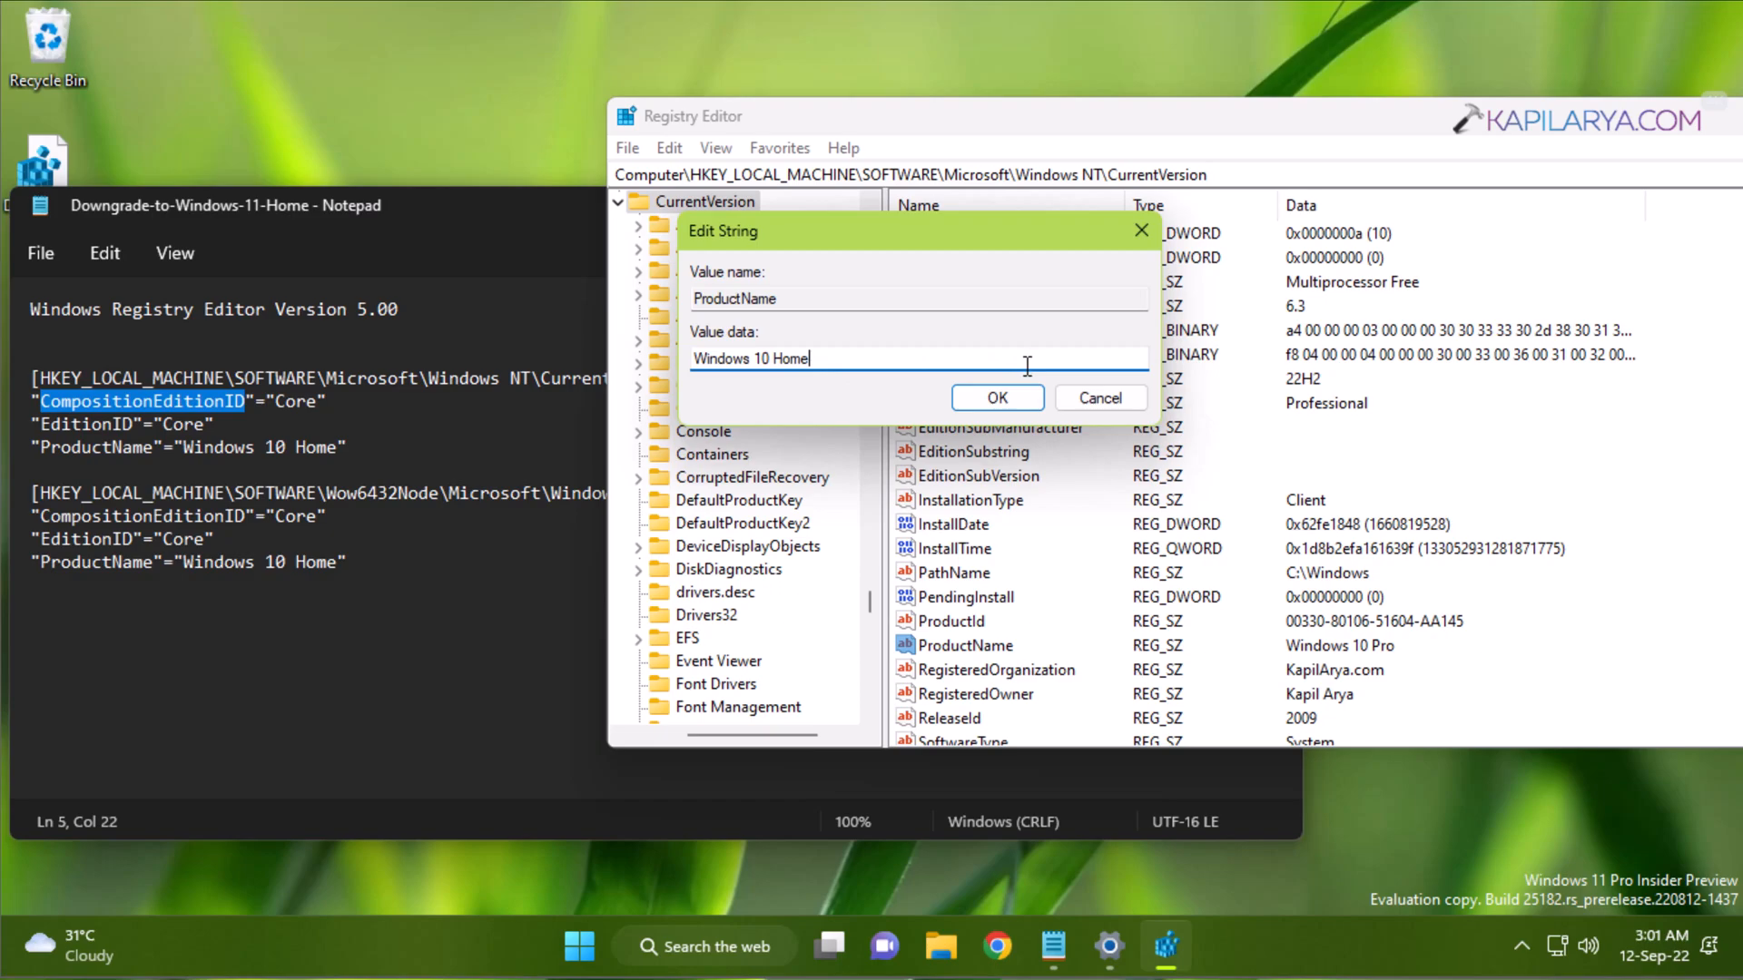
mouse_move(1063, 387)
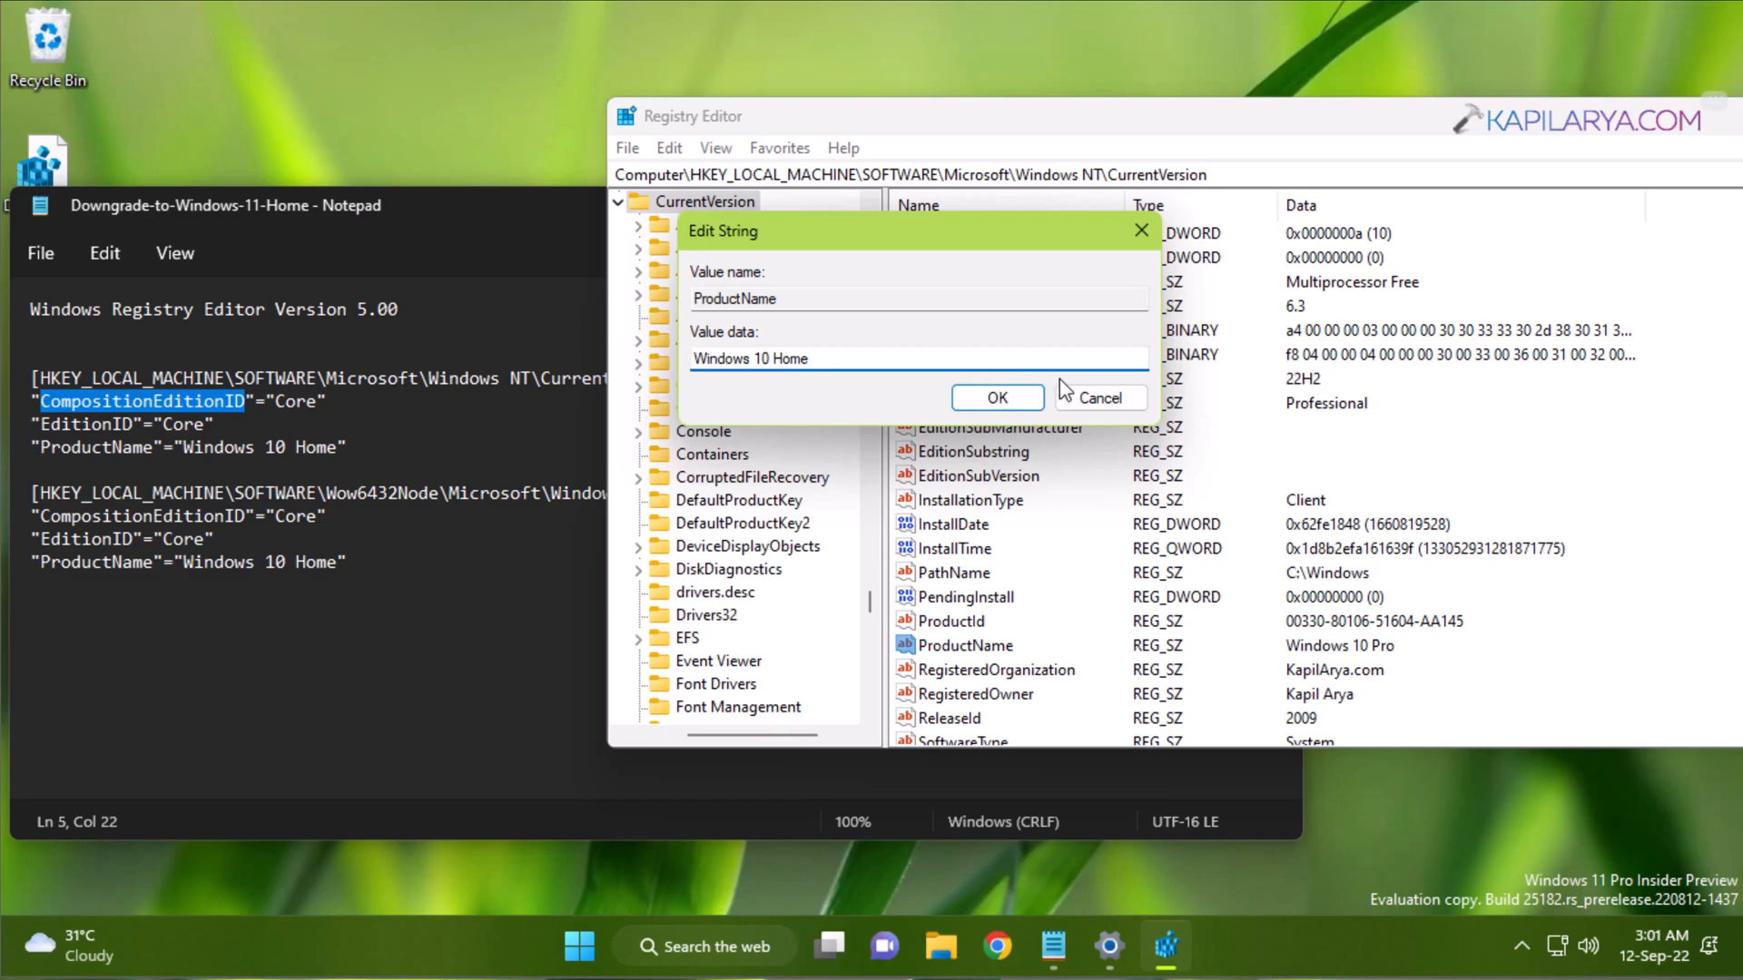
click(1100, 398)
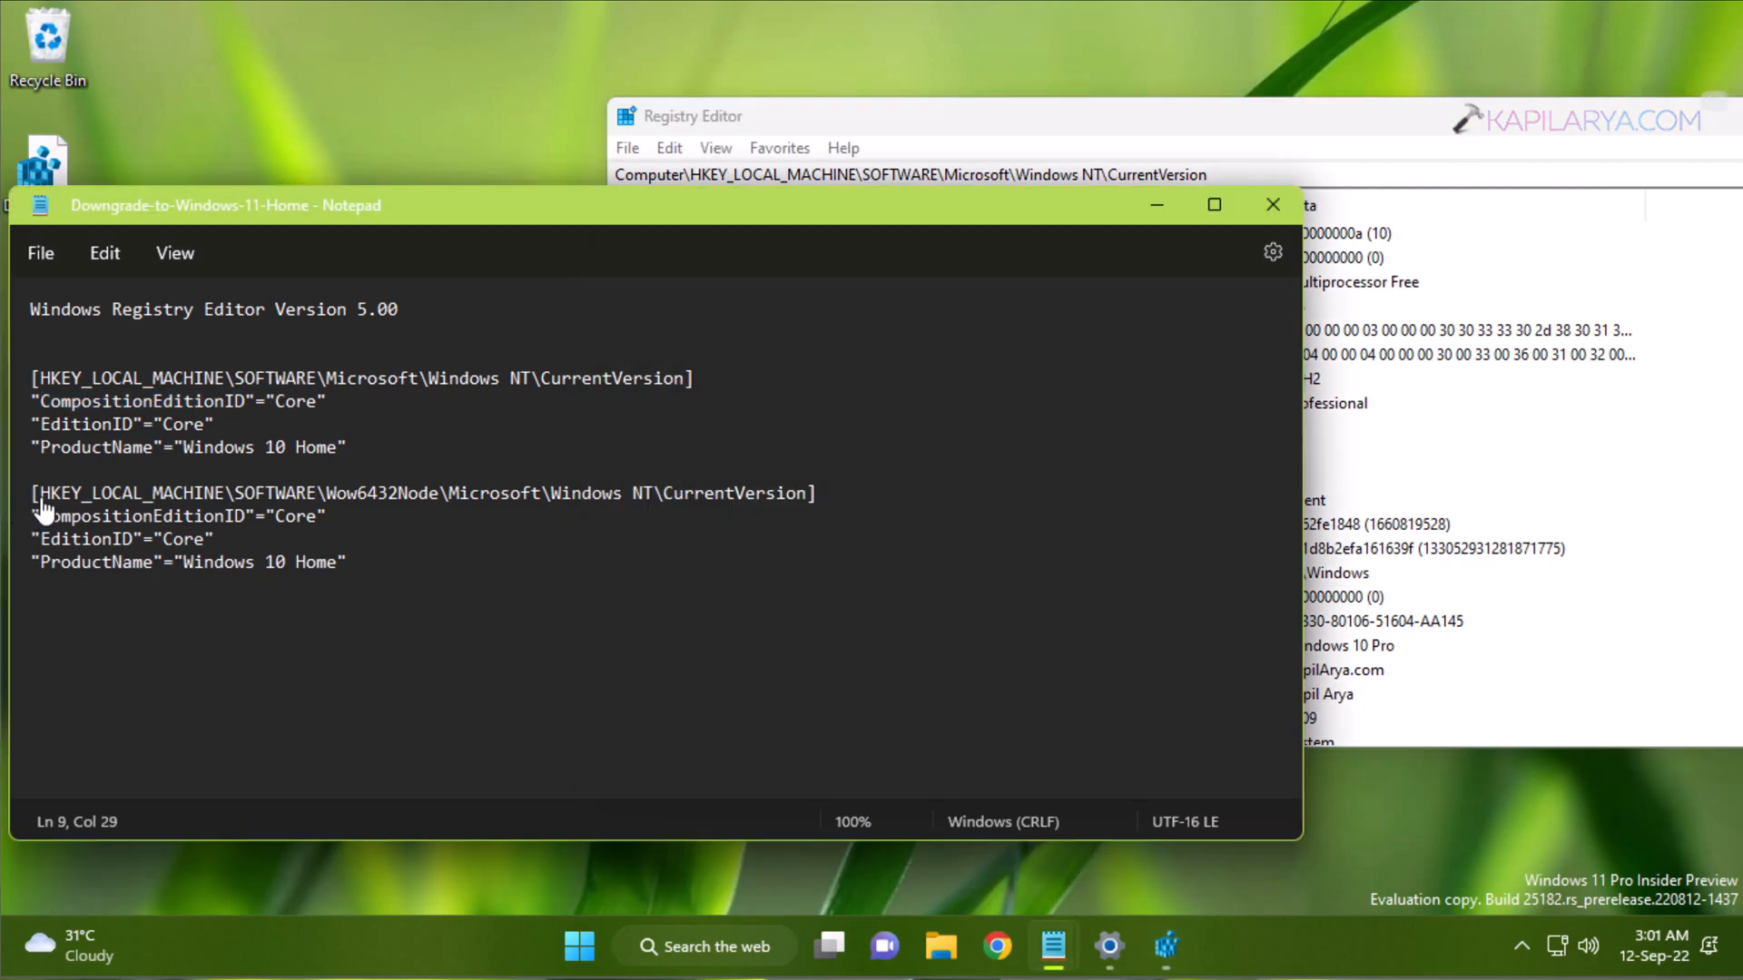
Step: Select the Wow6432Node CurrentVersion key path in the Notepad script
drag(33, 491, 327, 516)
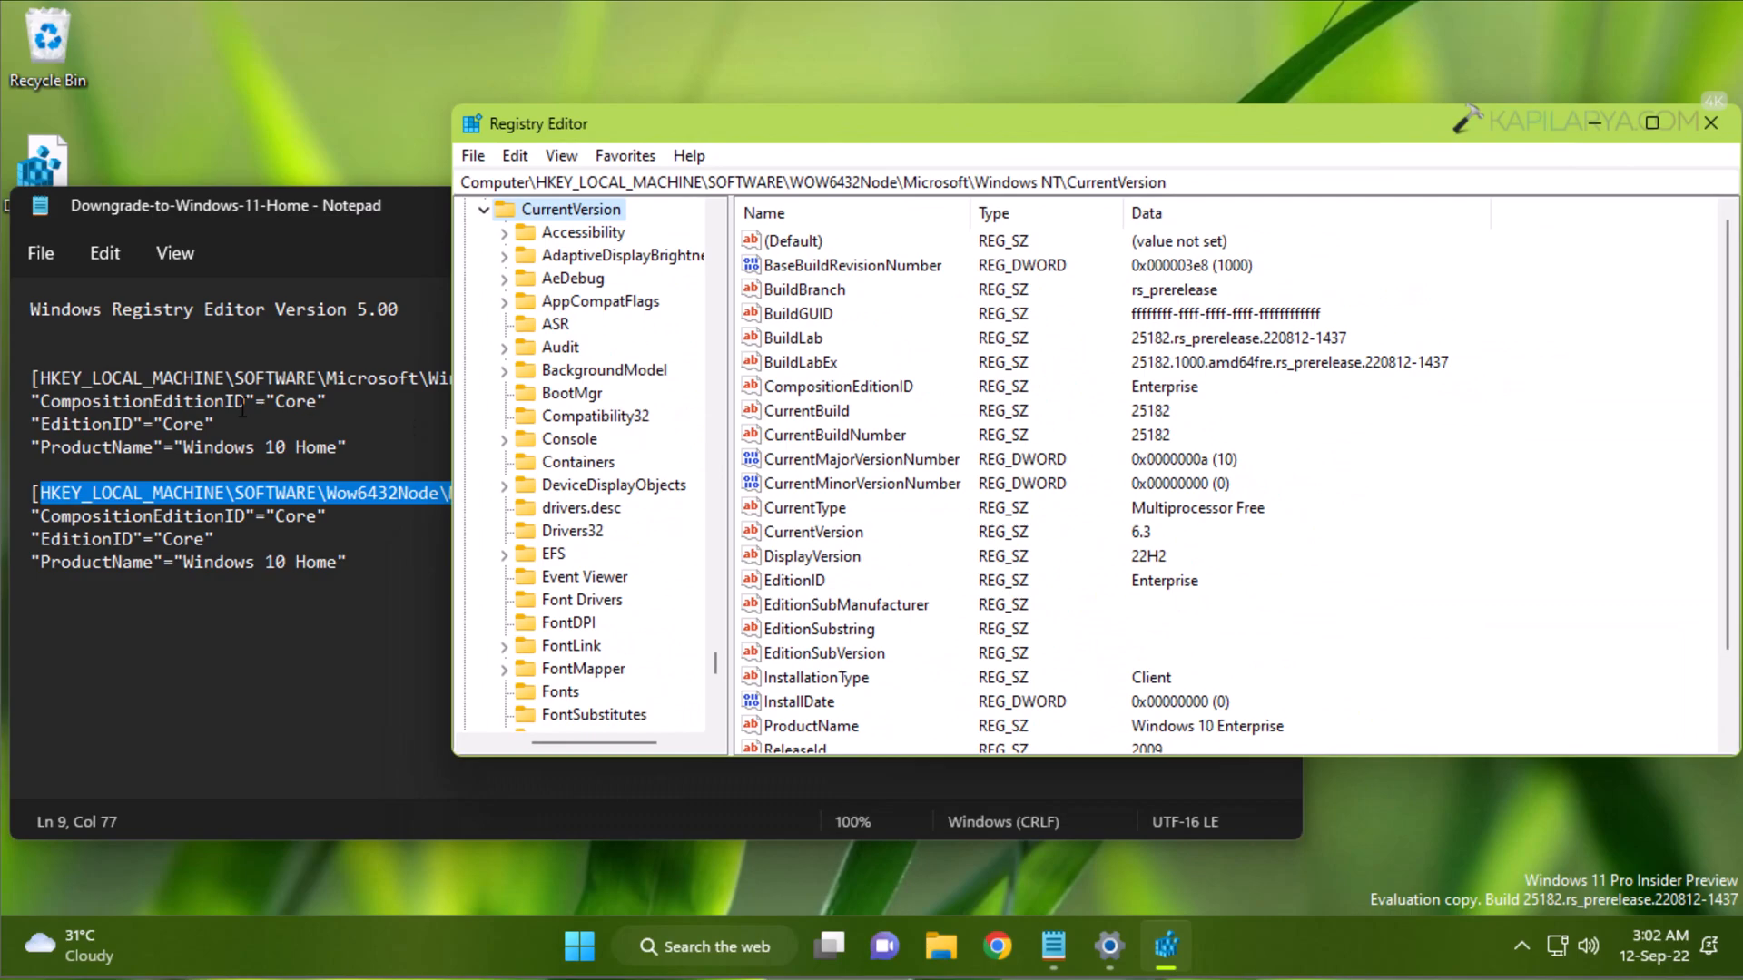
click(835, 386)
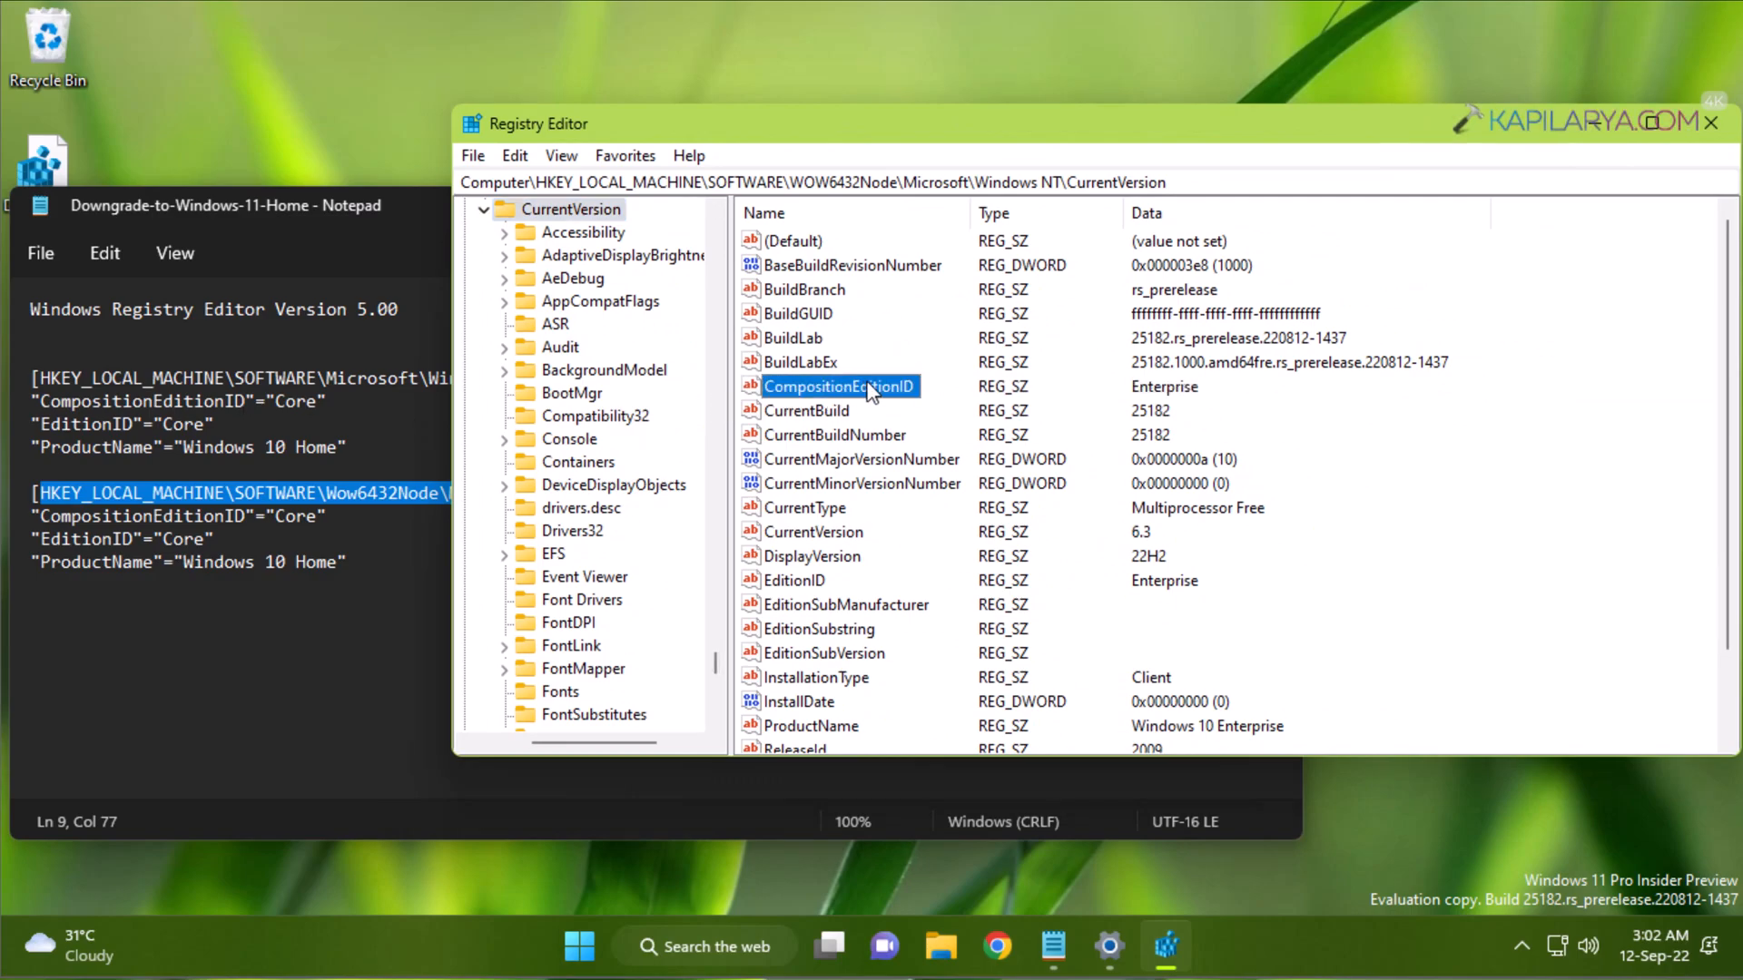
mouse_move(810, 595)
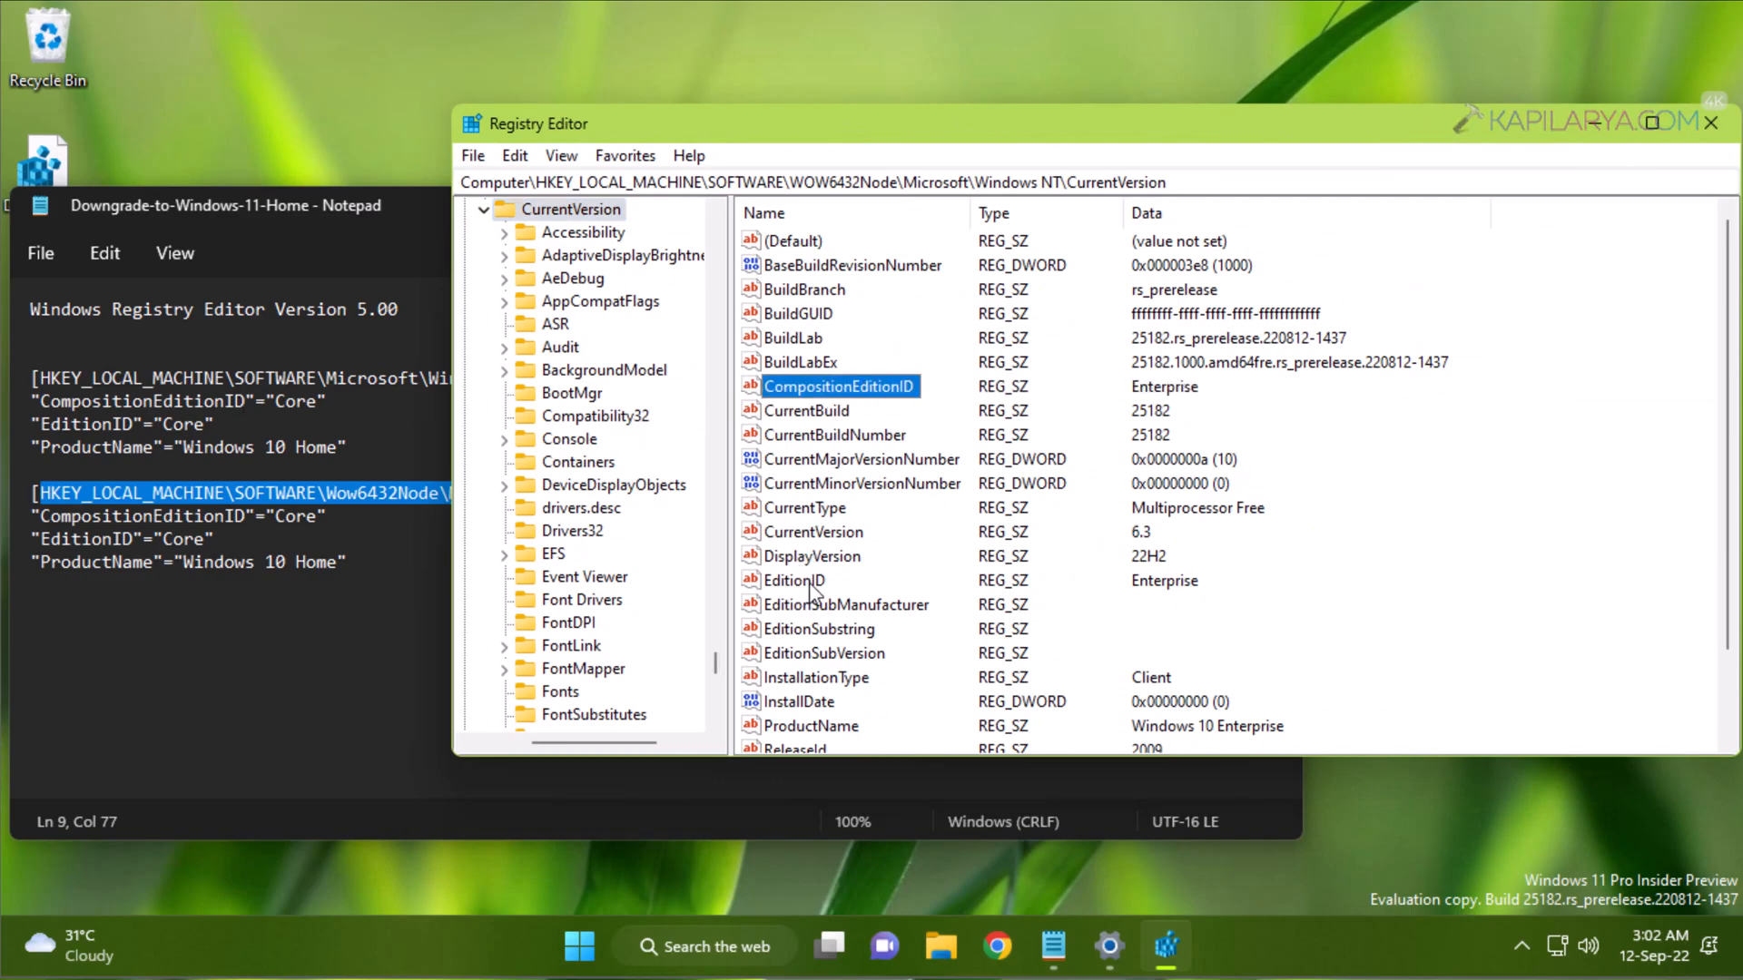
click(794, 581)
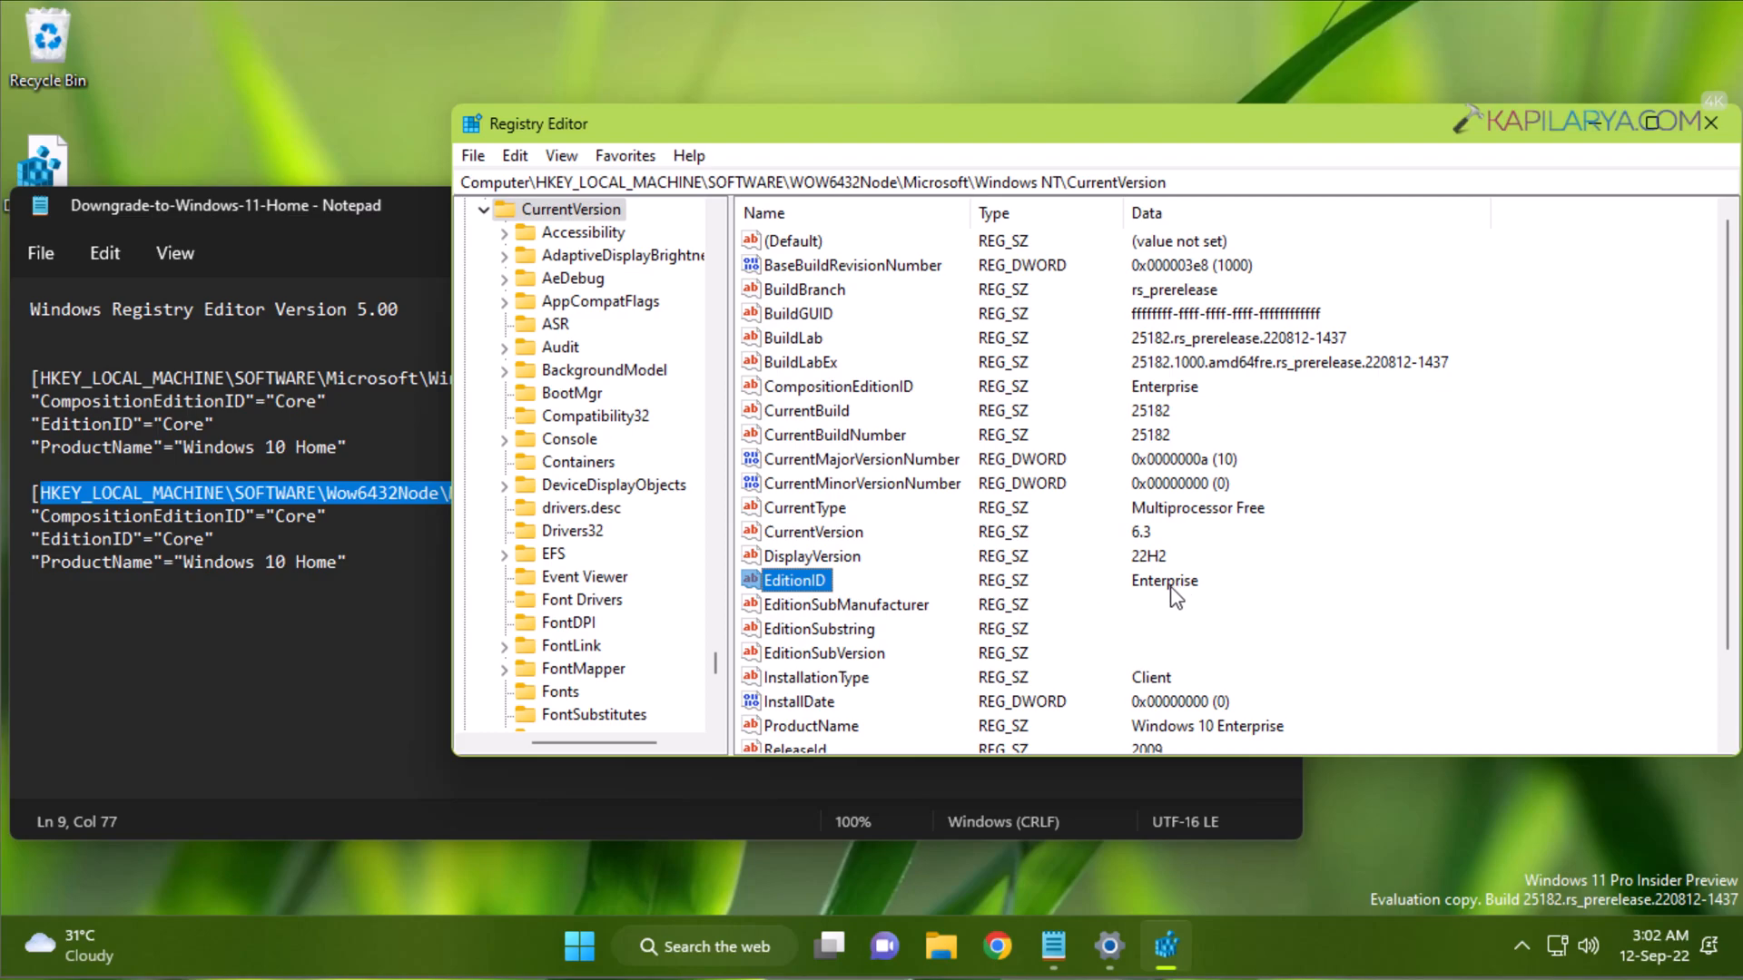
scroll(down, 3)
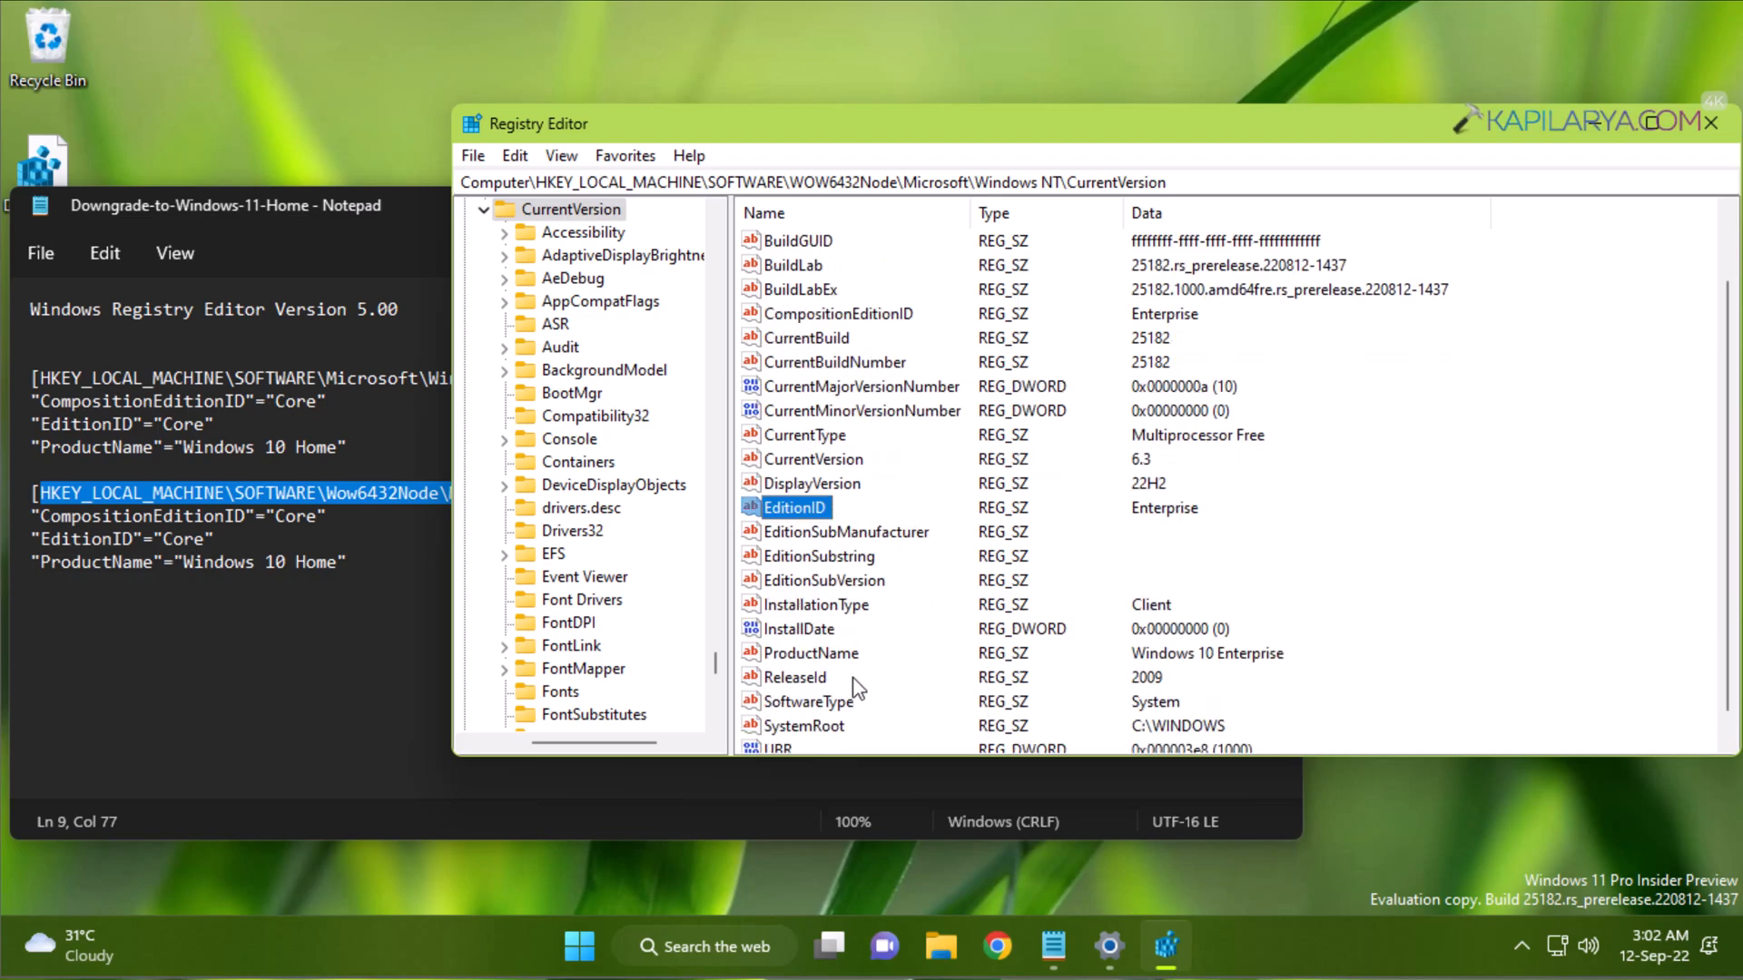
click(811, 652)
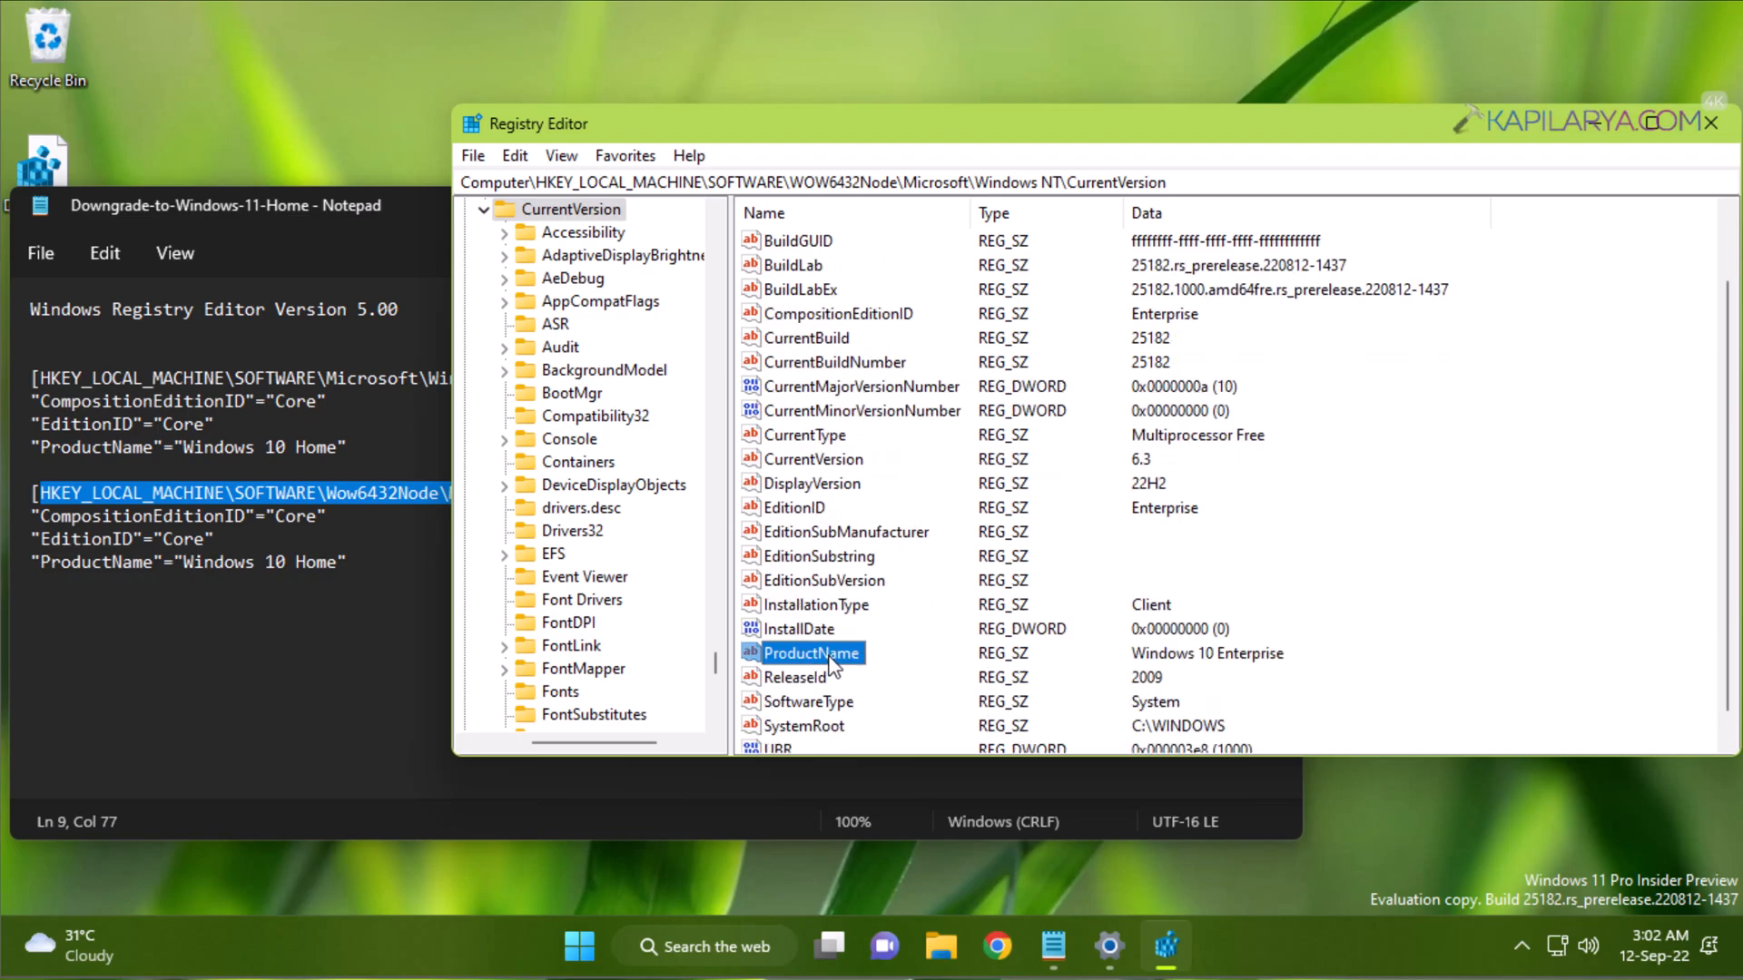
mouse_move(1007, 653)
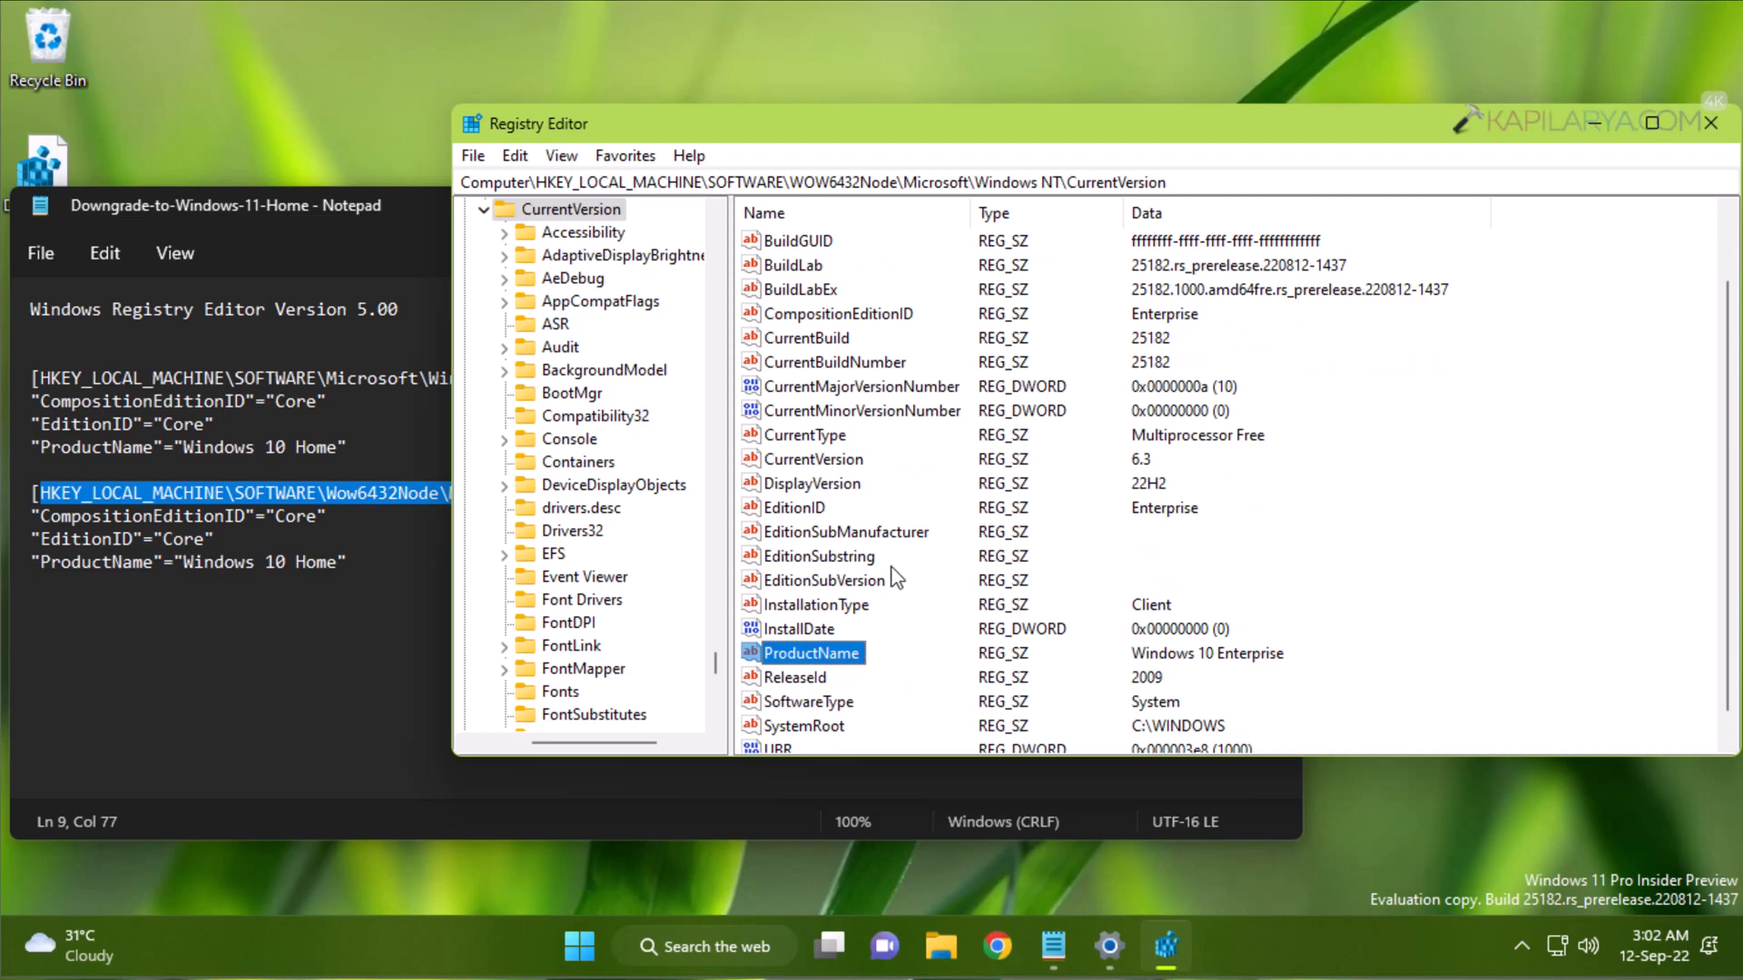
mouse_move(1591, 135)
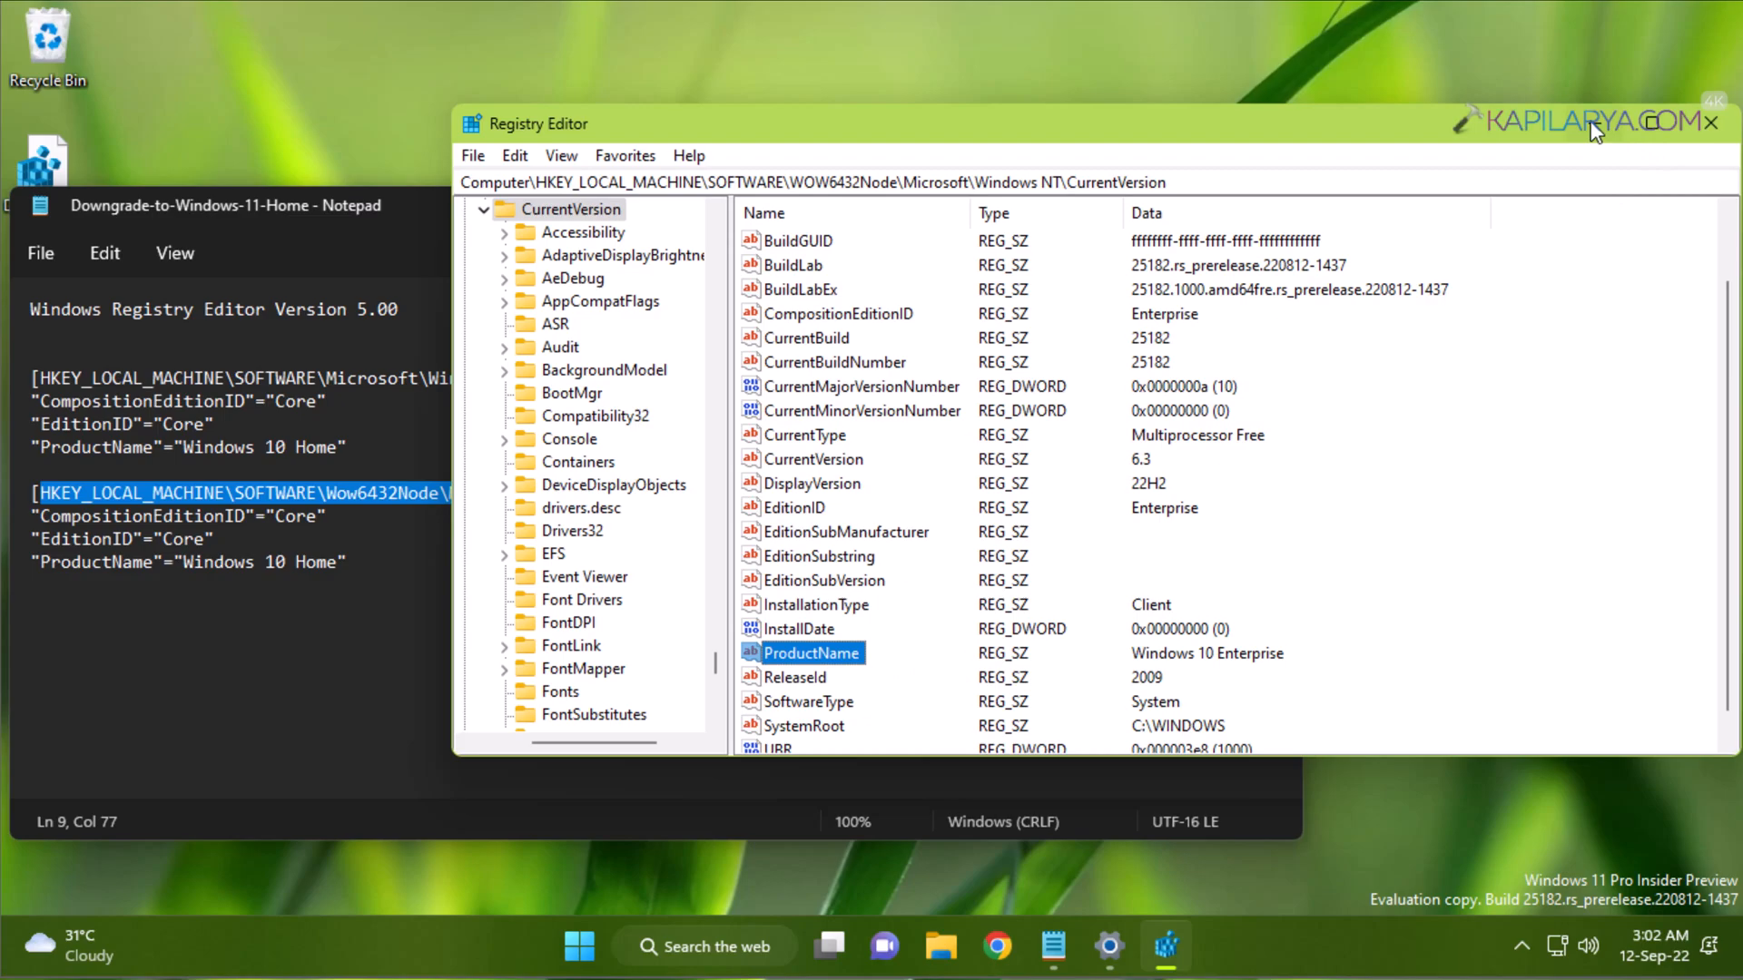